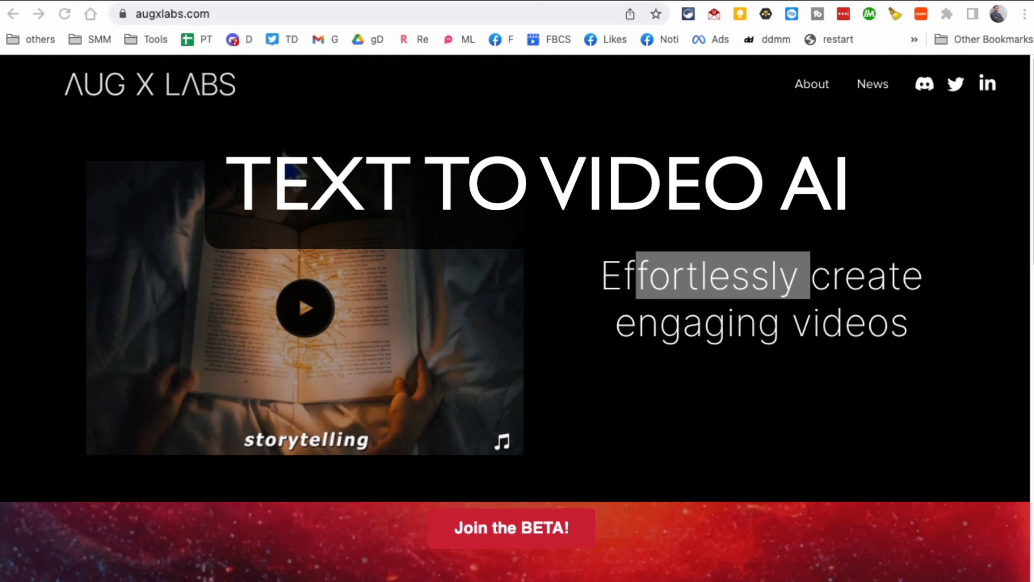
# Browse the sign-in page, dismiss the beta signup form, and log in with saved credentials.
pyautogui.scroll(-3)
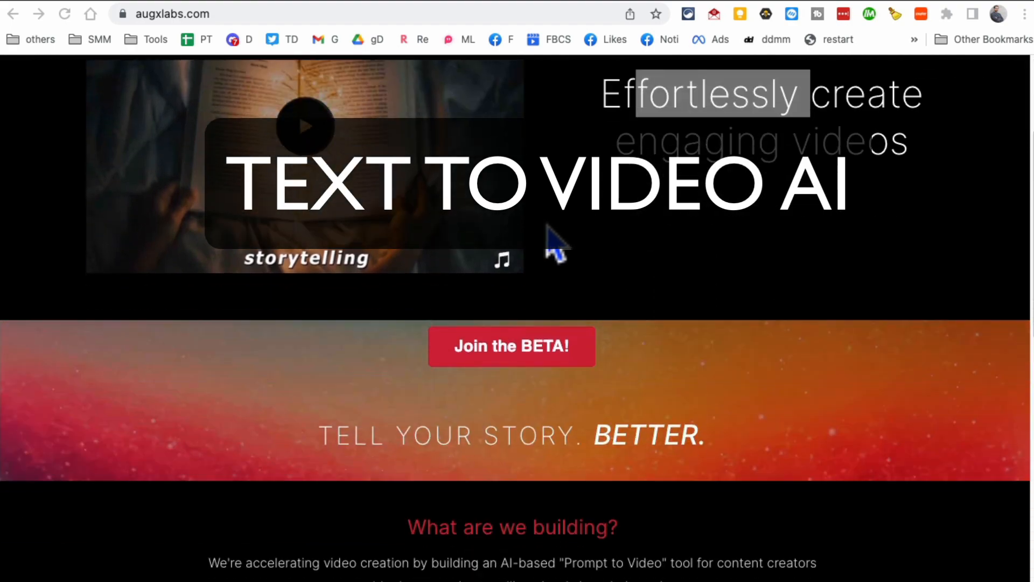
pyautogui.scroll(-3)
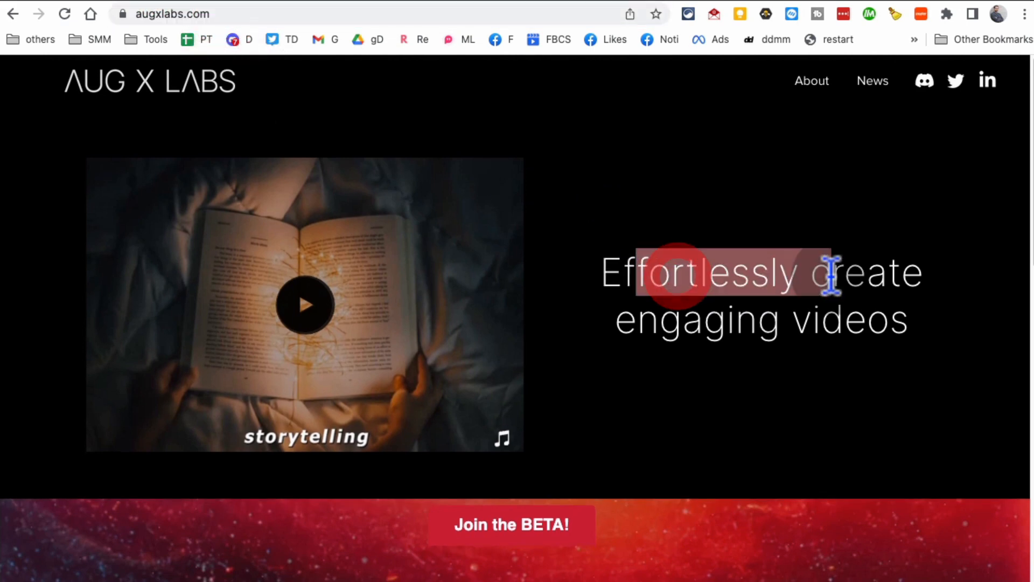
pyautogui.scroll(-3)
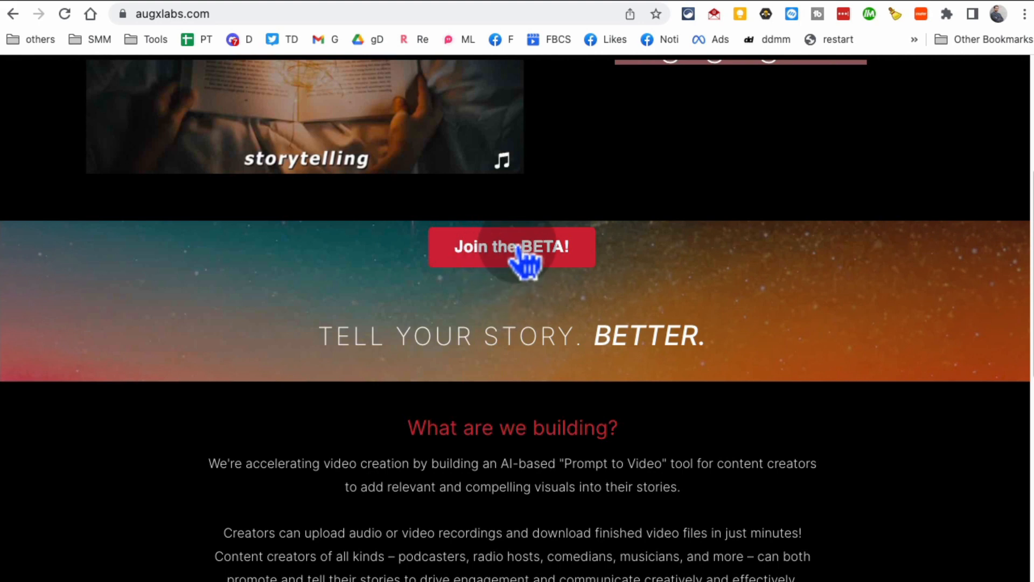
pyautogui.click(512, 247)
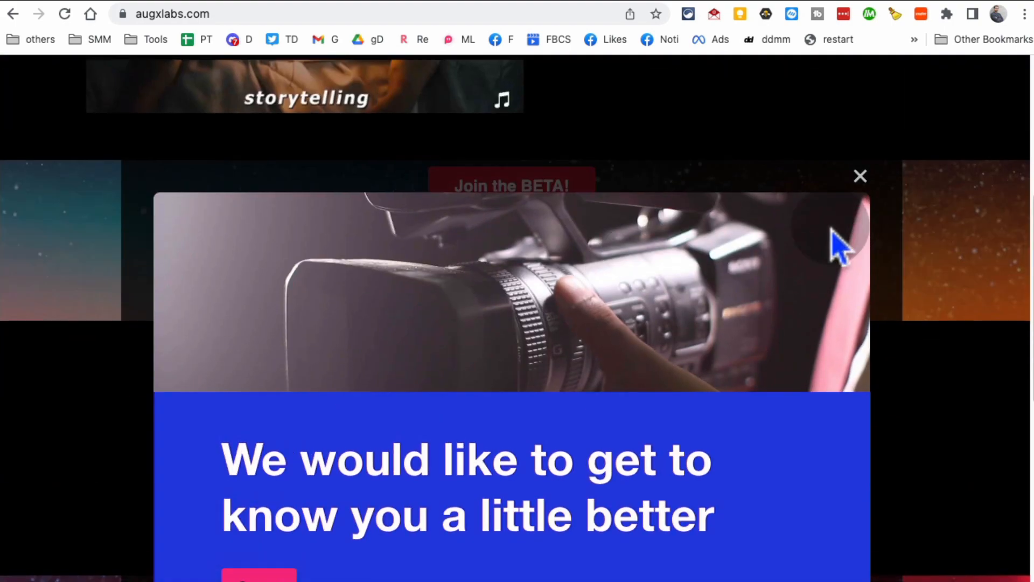
pyautogui.click(860, 176)
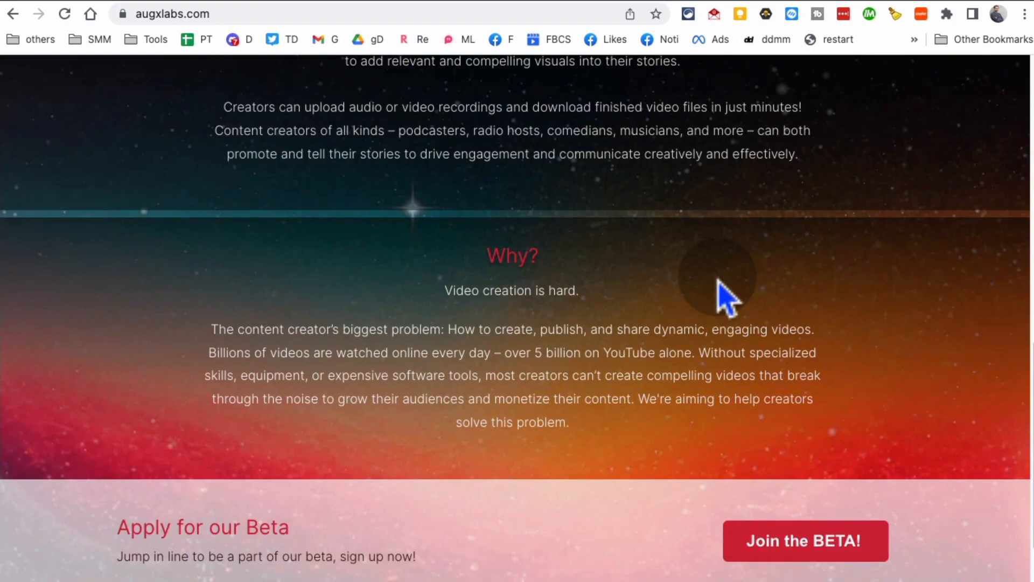
pyautogui.scroll(-3)
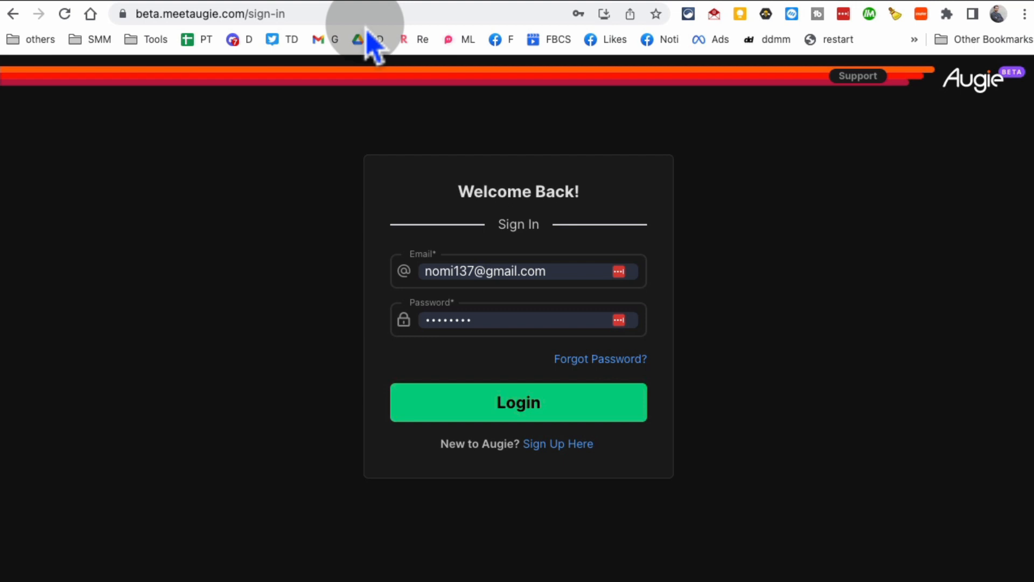
pyautogui.moveTo(227, 50)
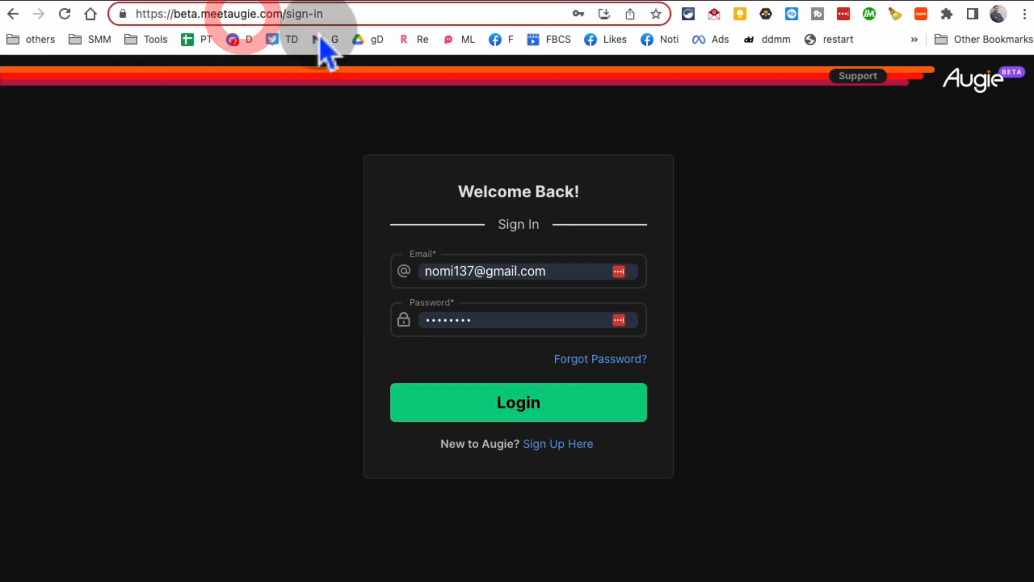
pyautogui.moveTo(376, 33)
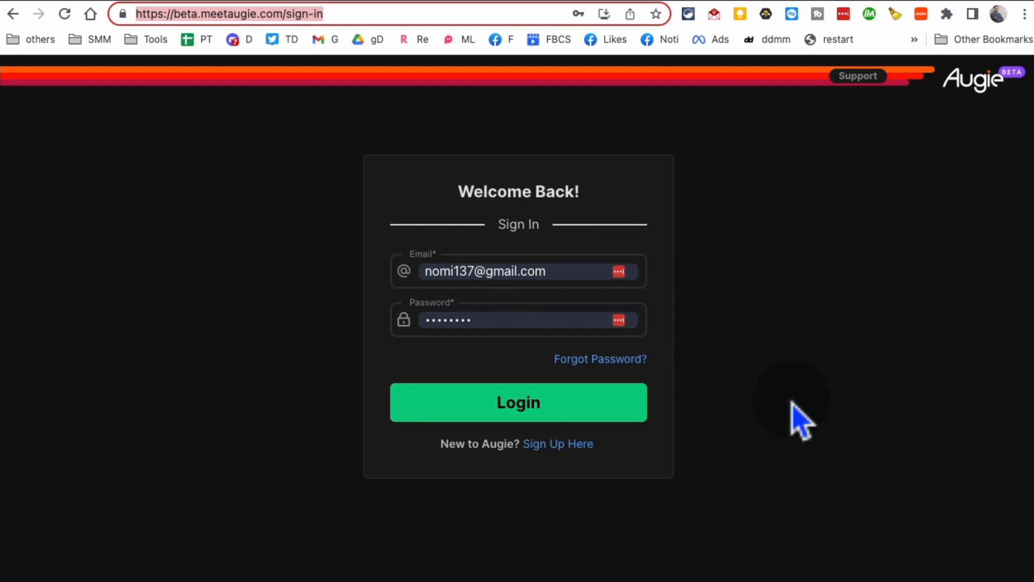
pyautogui.click(518, 403)
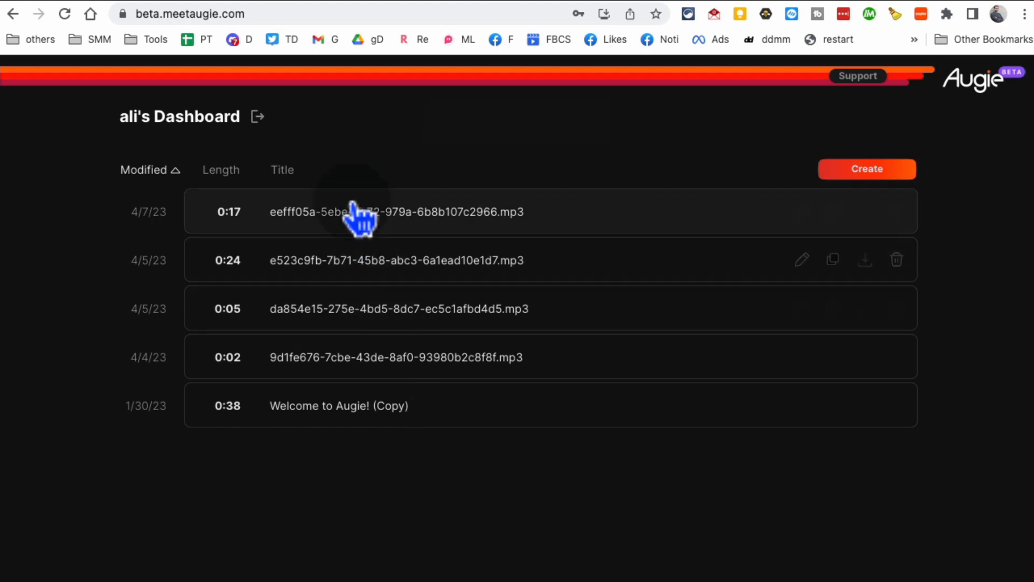
pyautogui.moveTo(343, 399)
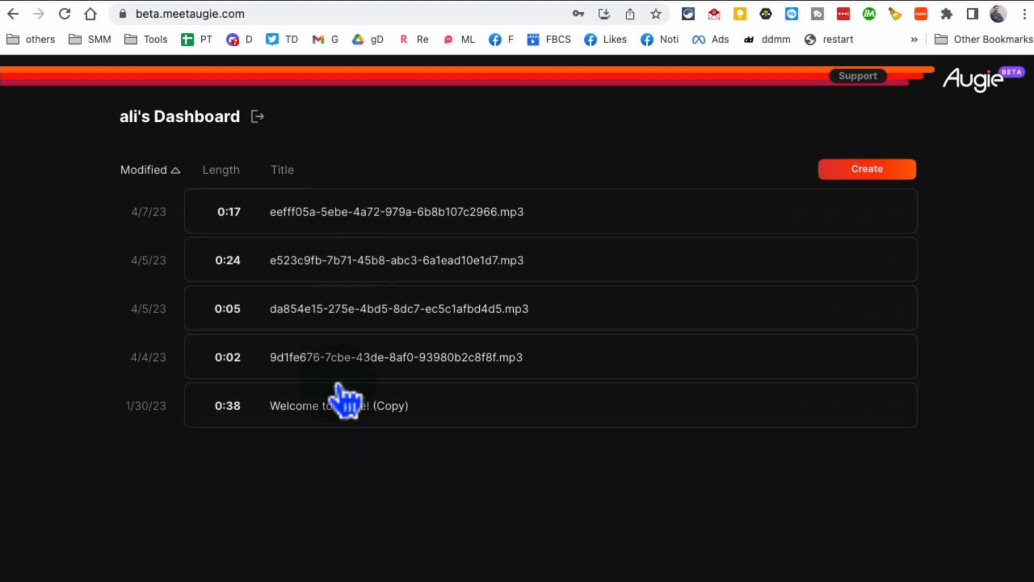
pyautogui.moveTo(409, 227)
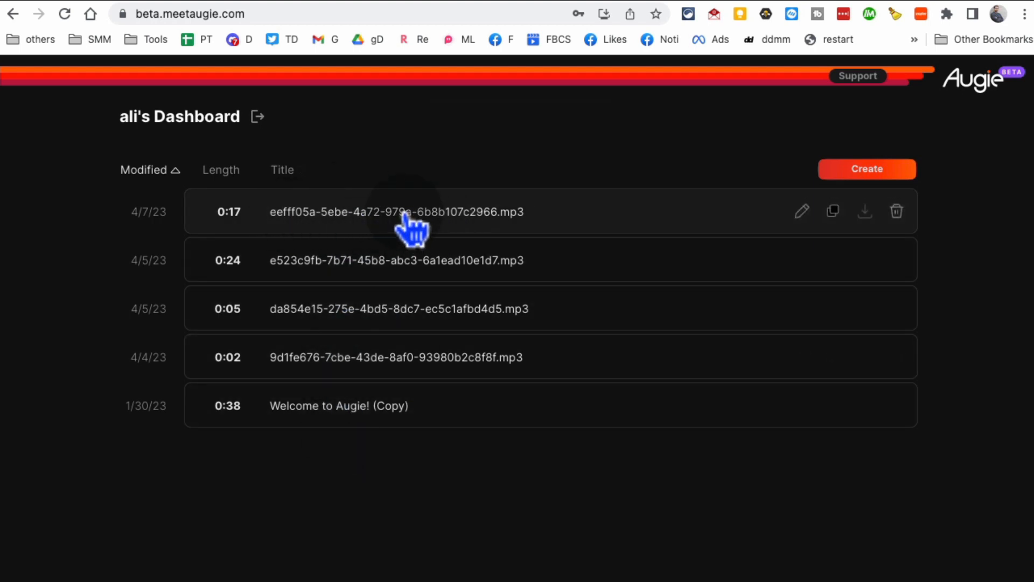
# Open the rain-themed 0:17 project dated 4/7/23 from the dashboard's first row.
pyautogui.click(396, 211)
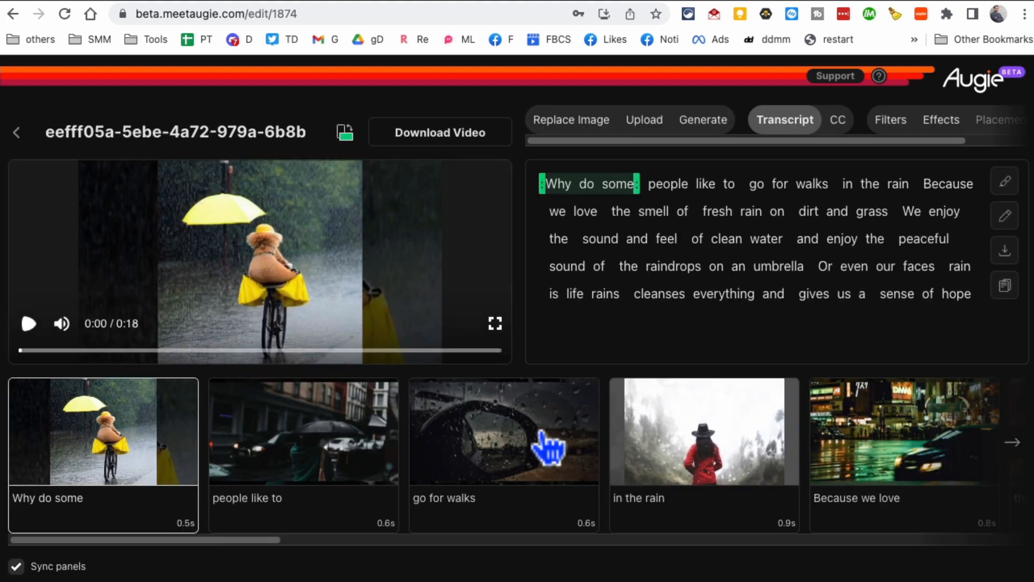
# Preview a scene of the rain video, then go back to the dashboard.
pyautogui.click(28, 323)
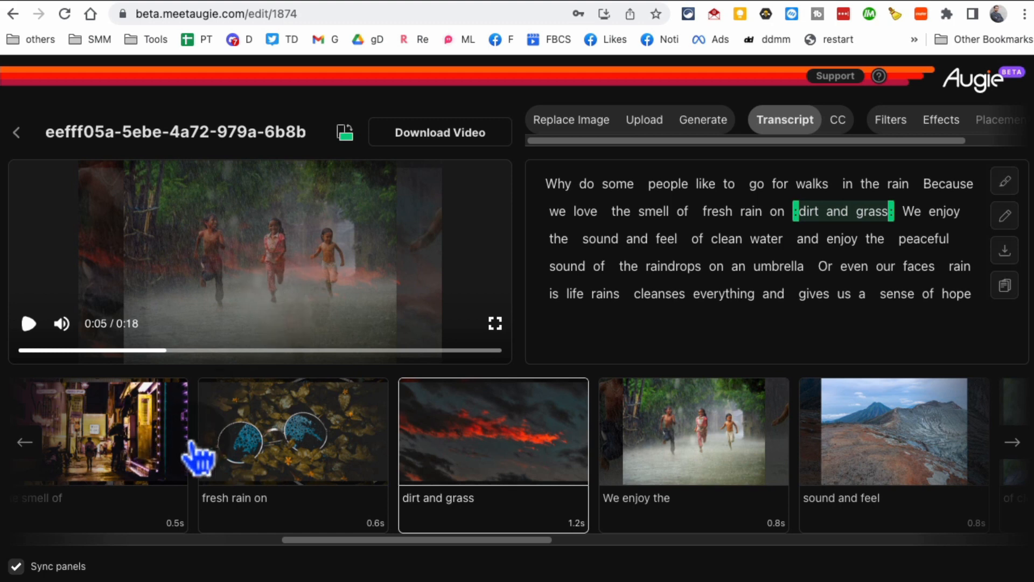
pyautogui.moveTo(448, 300)
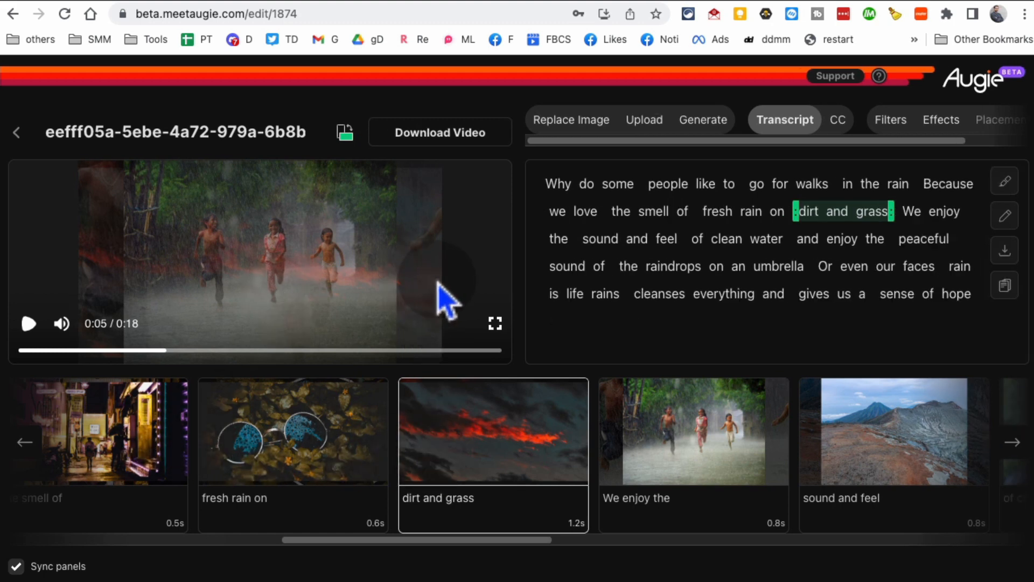
pyautogui.moveTo(16, 132)
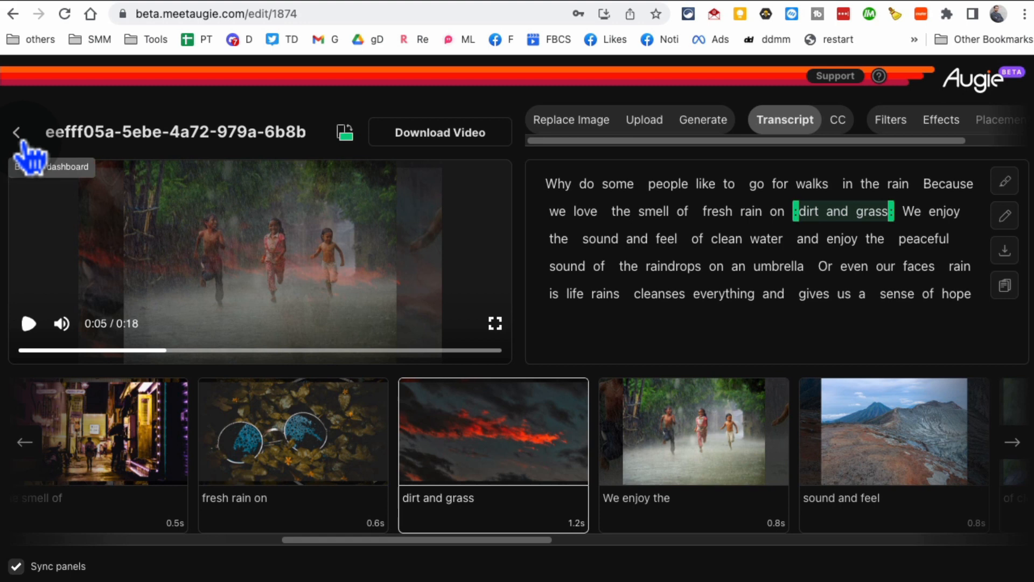
pyautogui.click(16, 132)
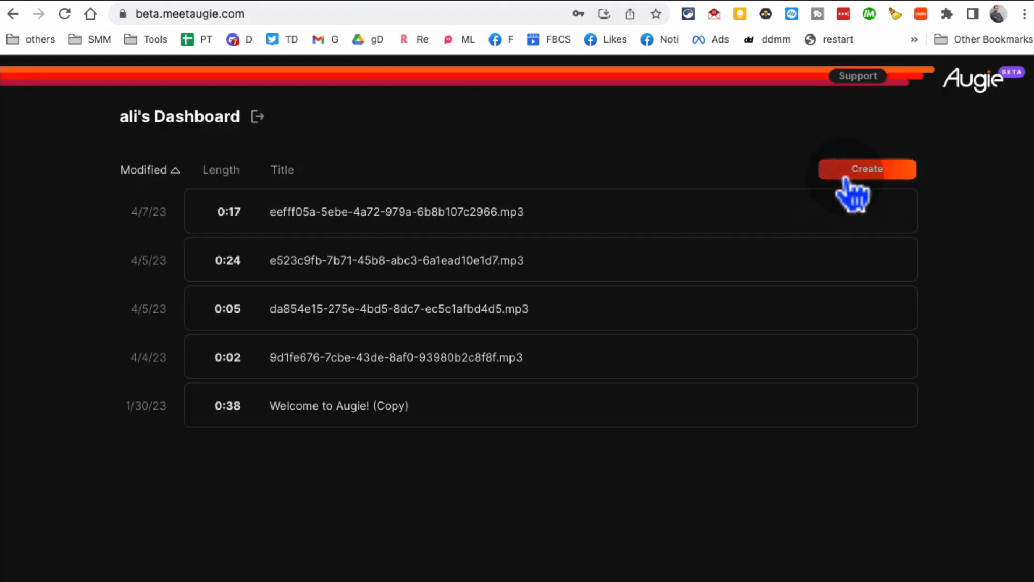
# Begin a new Augie and choose the Text option.
pyautogui.click(866, 168)
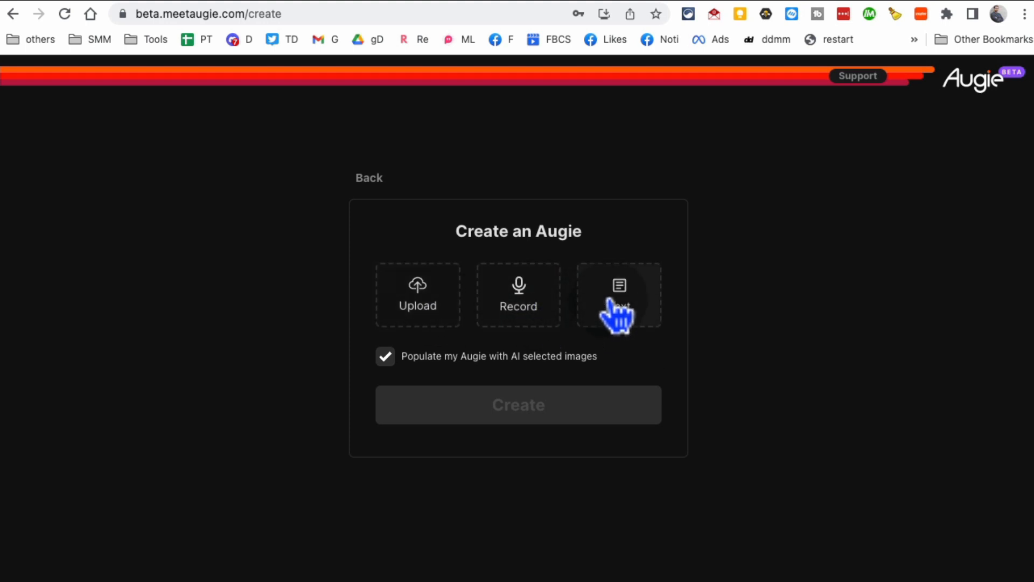
pyautogui.click(618, 294)
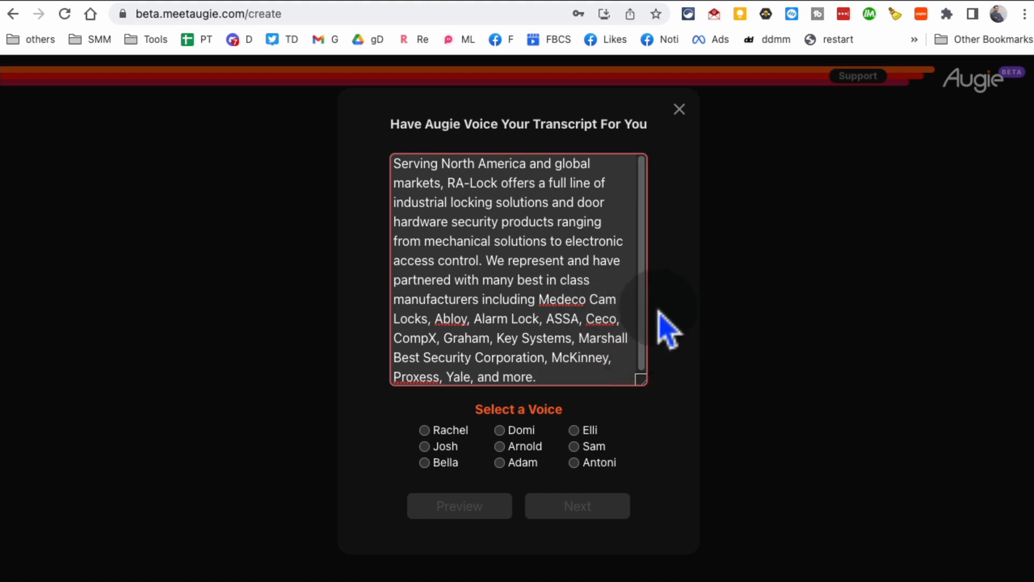
pyautogui.moveTo(663, 340)
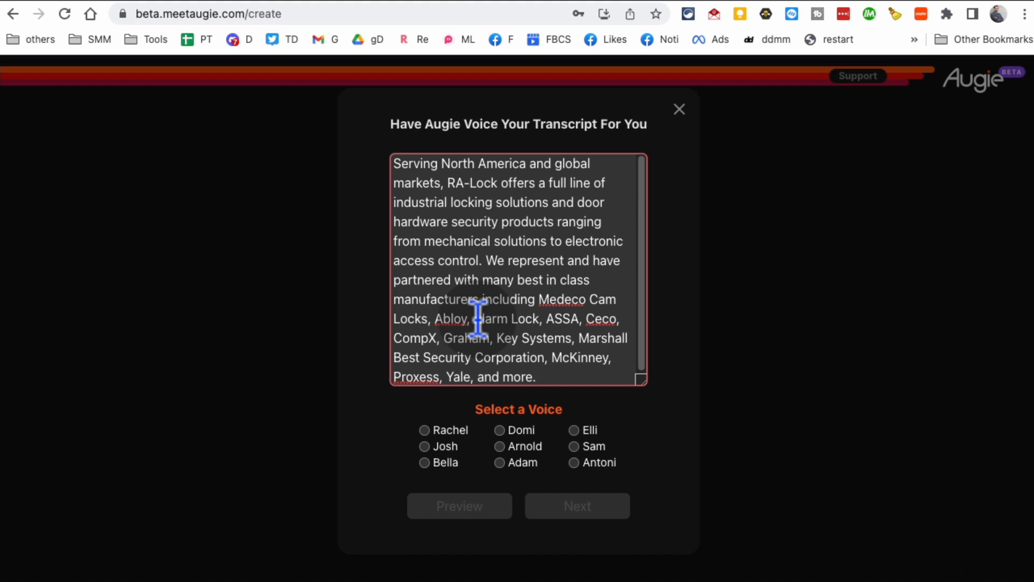
# Remove the extra manufacturer names so the transcript ends after Medeco Cam Locks and Abloy.
pyautogui.moveTo(469, 319); pyautogui.dragTo(464, 375)
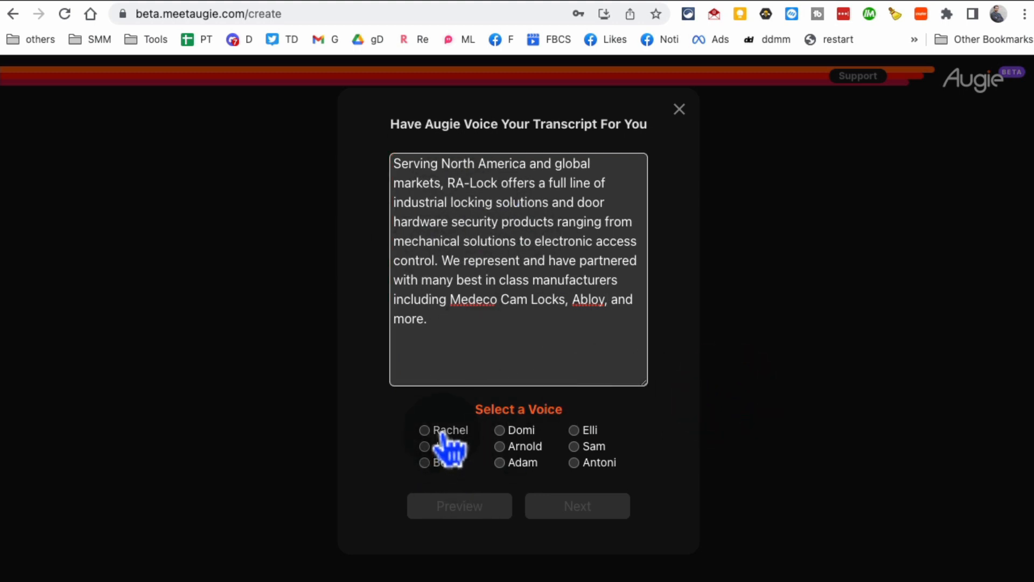
# Try the Rachel, Josh and Bella voices, settle on Josh, and submit.
pyautogui.click(425, 430)
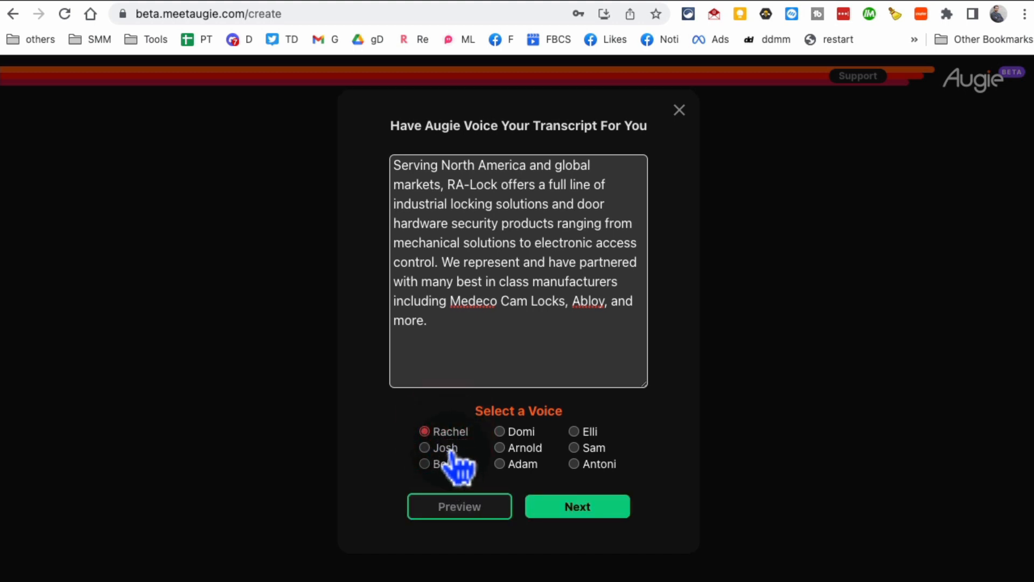
pyautogui.click(423, 447)
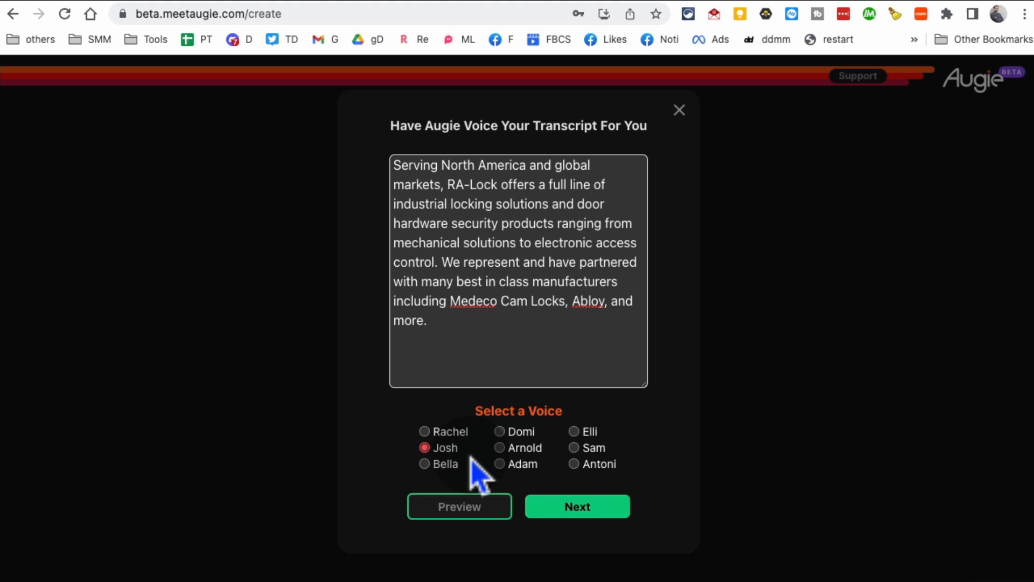
pyautogui.click(424, 463)
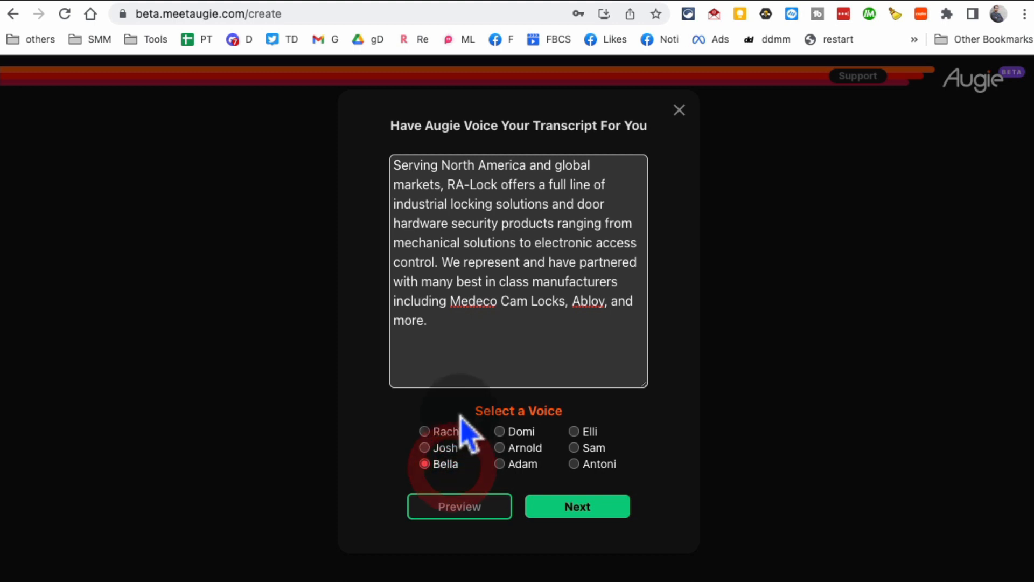
pyautogui.click(424, 447)
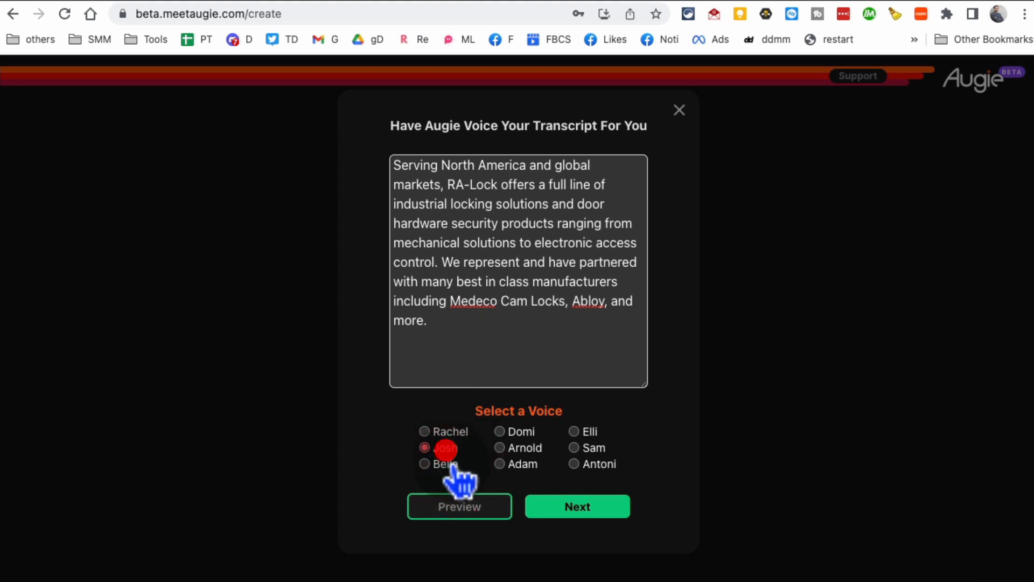
pyautogui.click(424, 447)
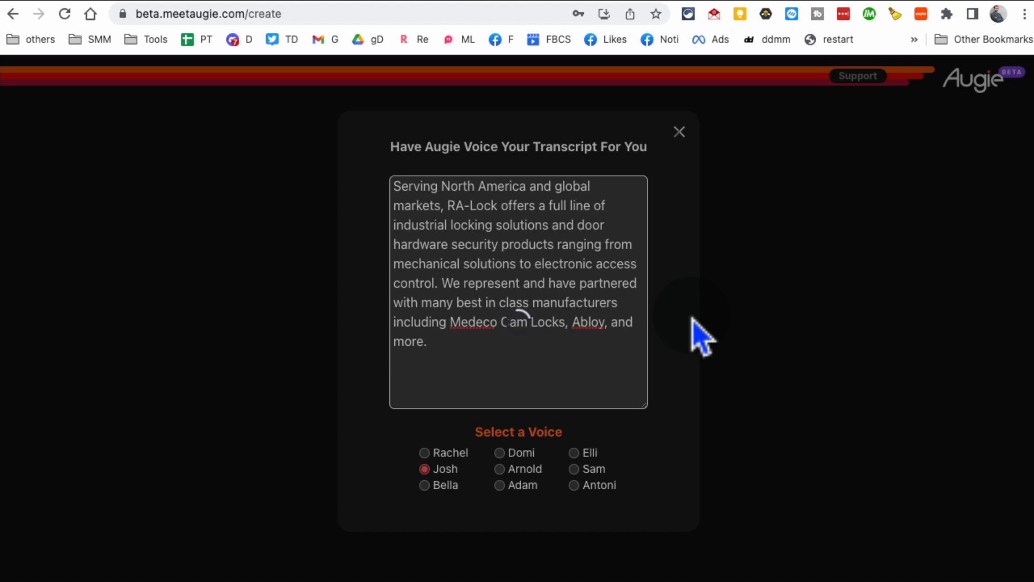
pyautogui.moveTo(623, 491)
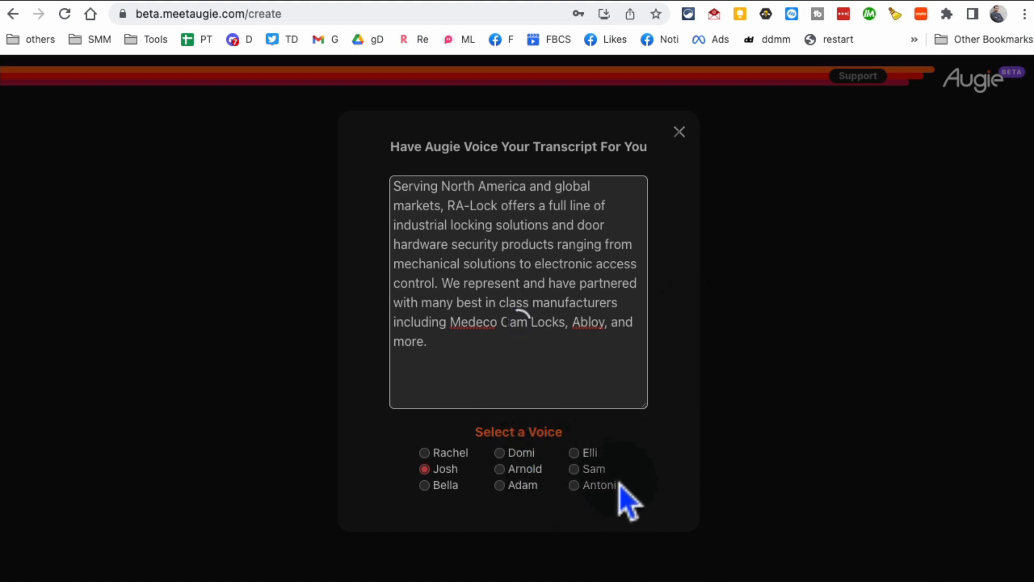
# Add the keywords business doors, door locks, security and buildings as tags.
pyautogui.click(678, 132)
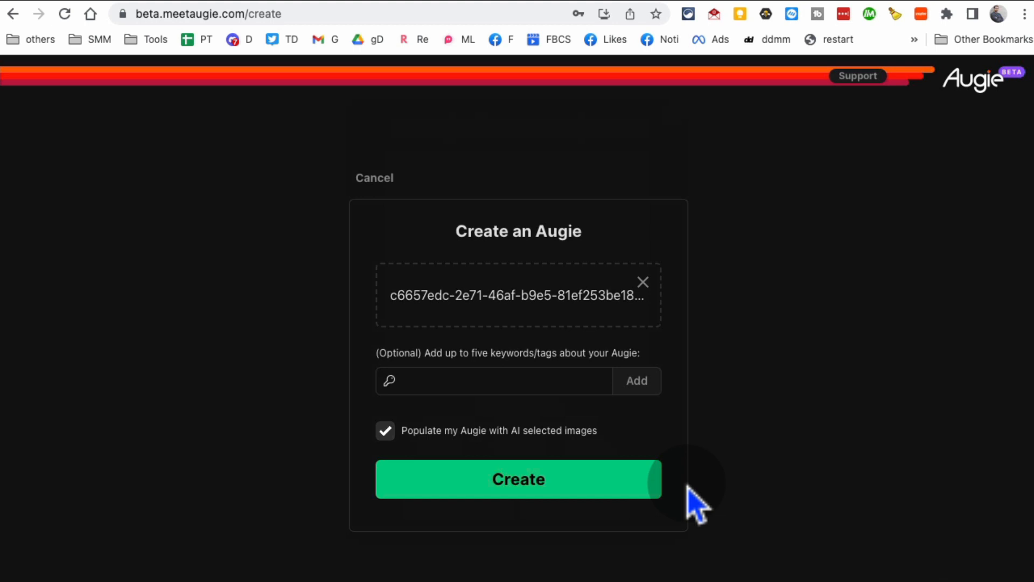
pyautogui.moveTo(498, 303)
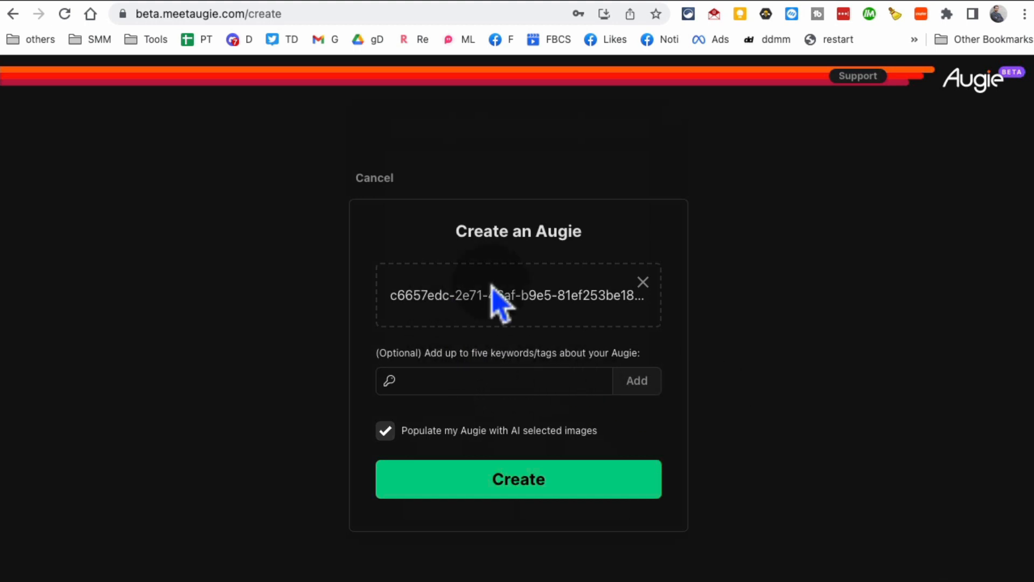
pyautogui.doubleClick(518, 294)
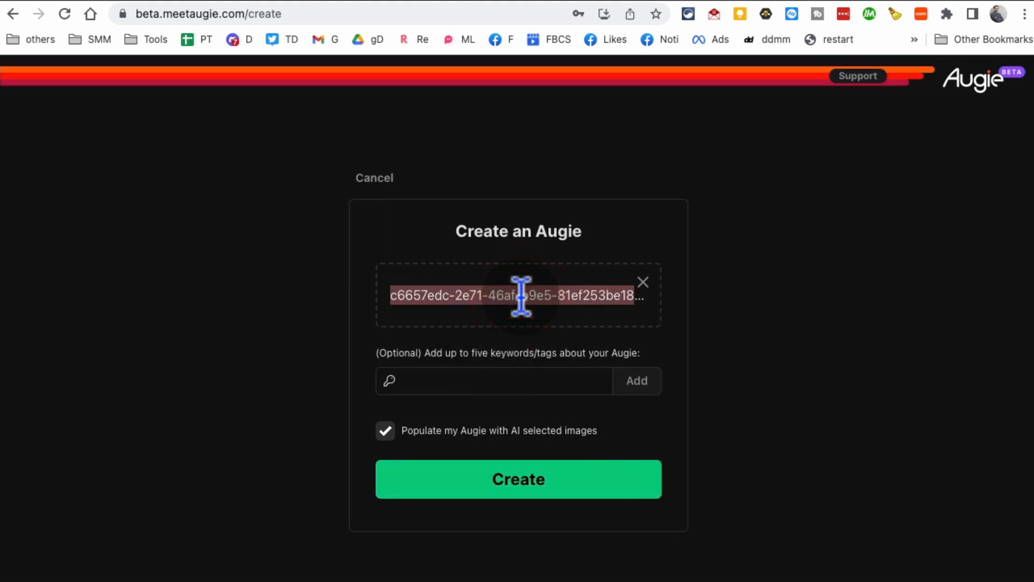
pyautogui.click(444, 363)
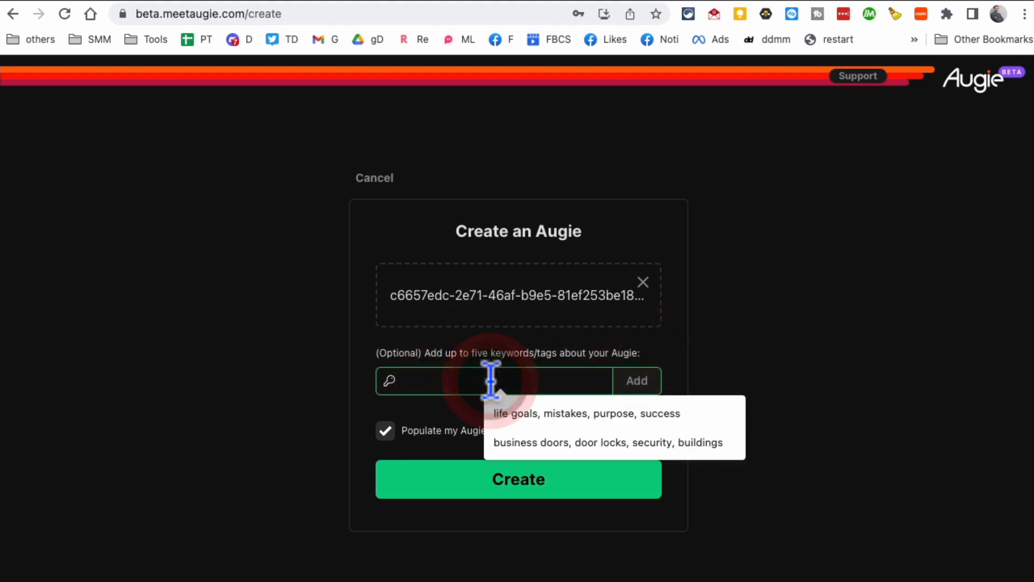
pyautogui.click(612, 441)
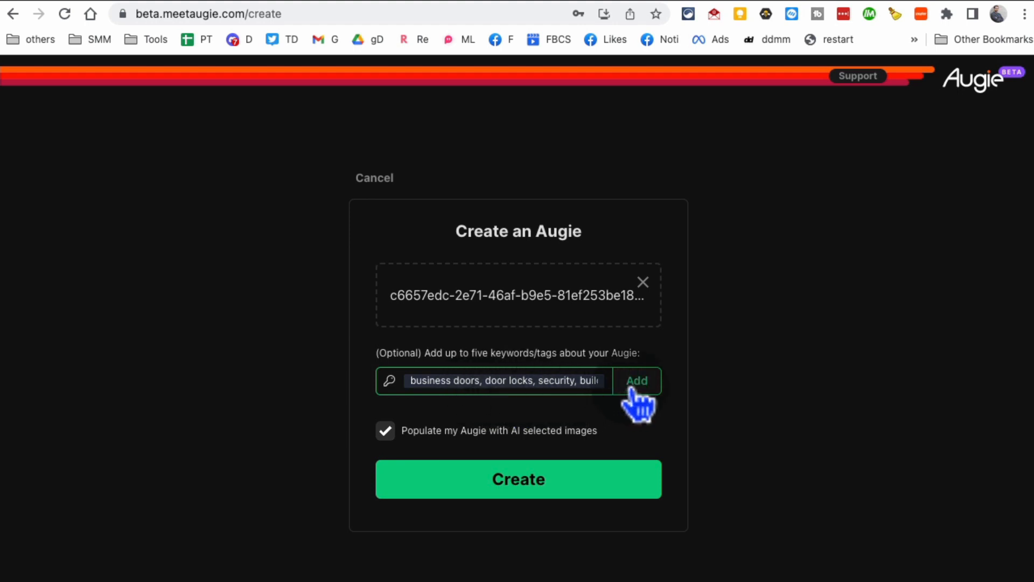
pyautogui.click(637, 380)
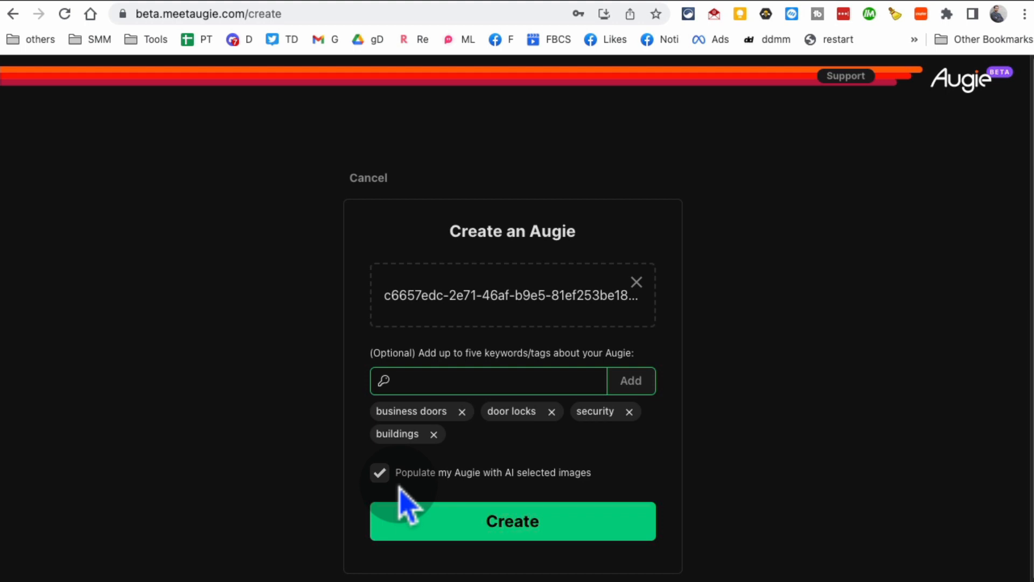
pyautogui.moveTo(488, 502)
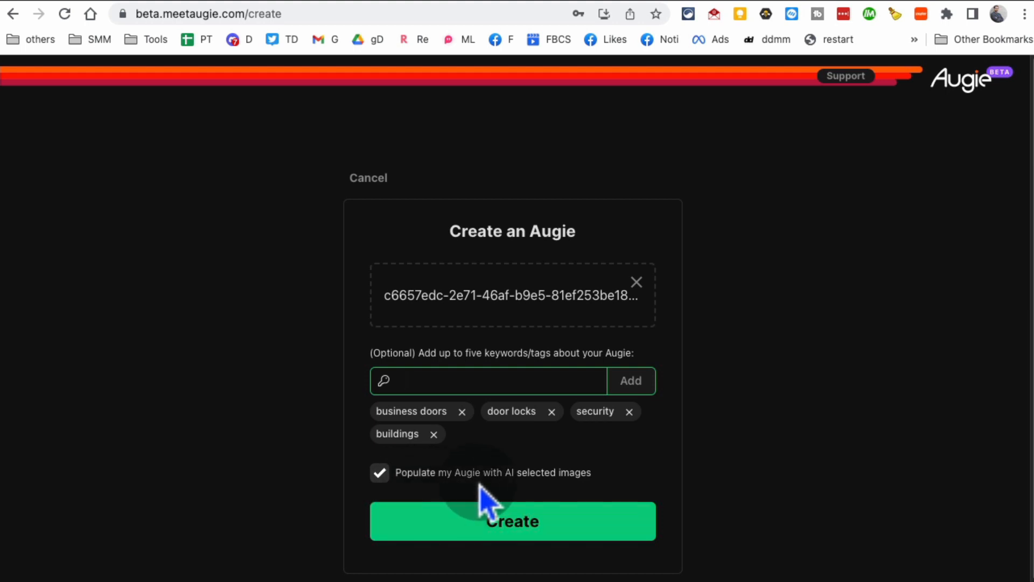
# Create the Augie with AI-selected images populated.
pyautogui.click(512, 520)
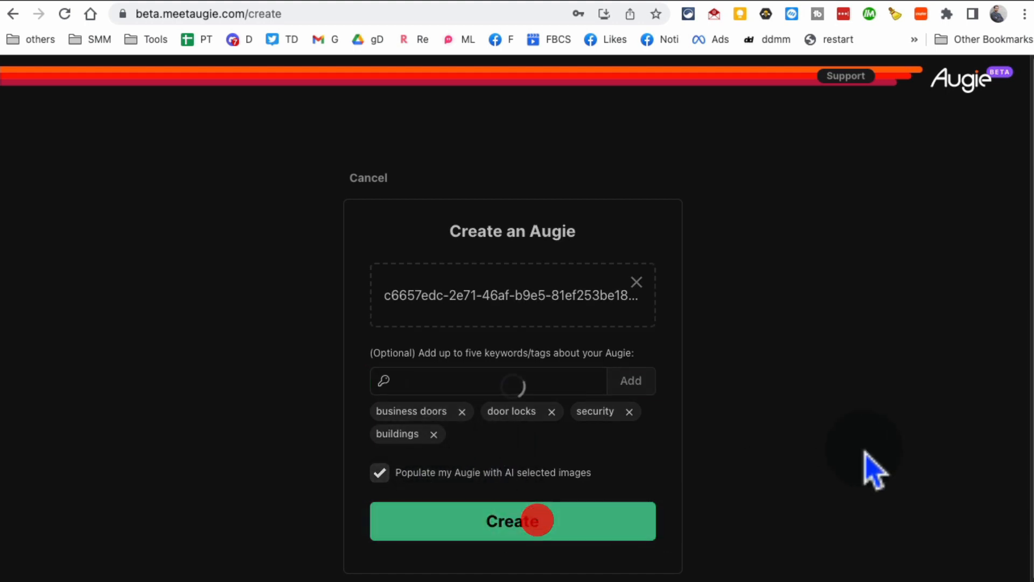
pyautogui.click(512, 520)
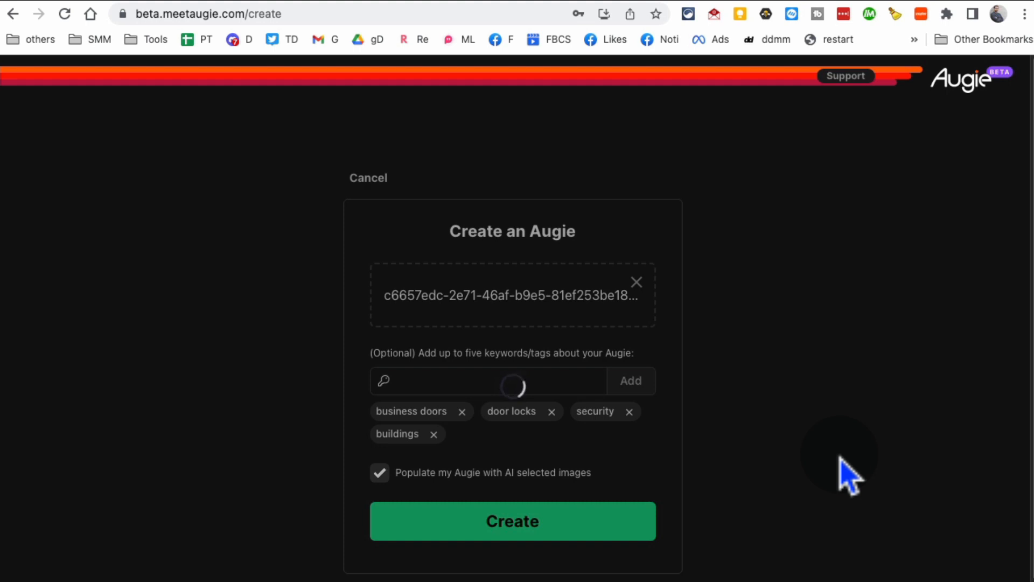
pyautogui.click(512, 520)
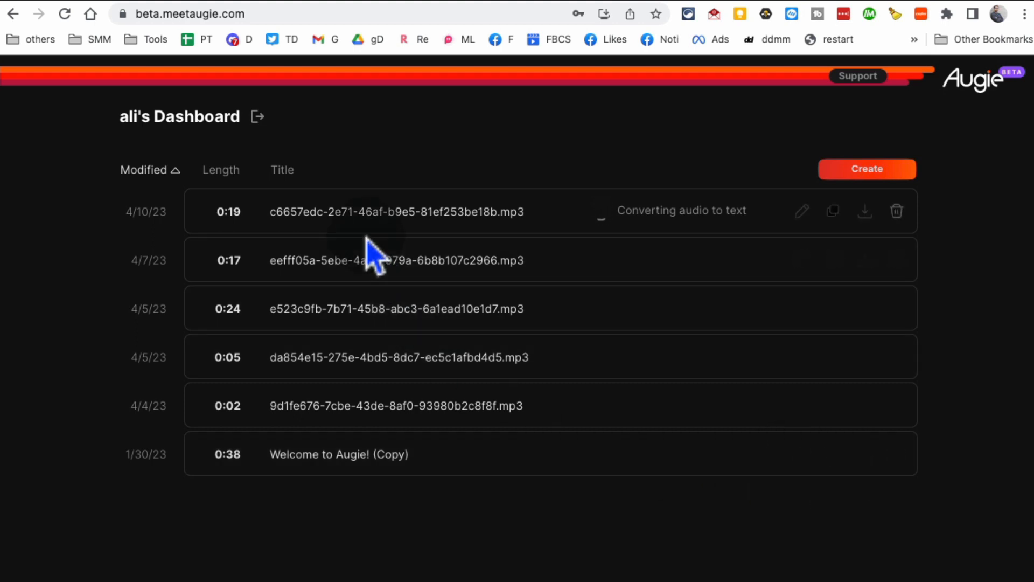
pyautogui.moveTo(244, 211)
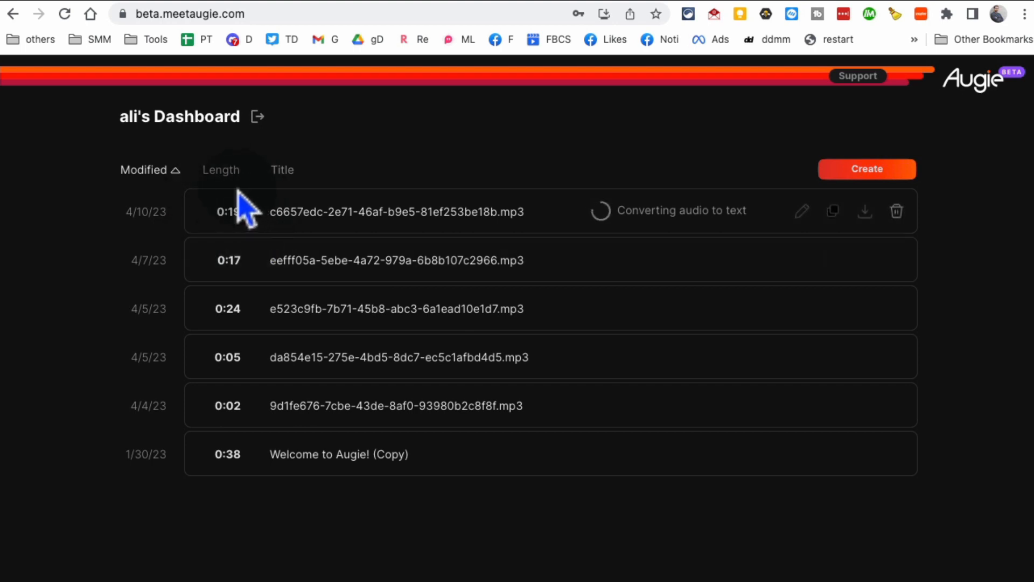
pyautogui.moveTo(257, 251)
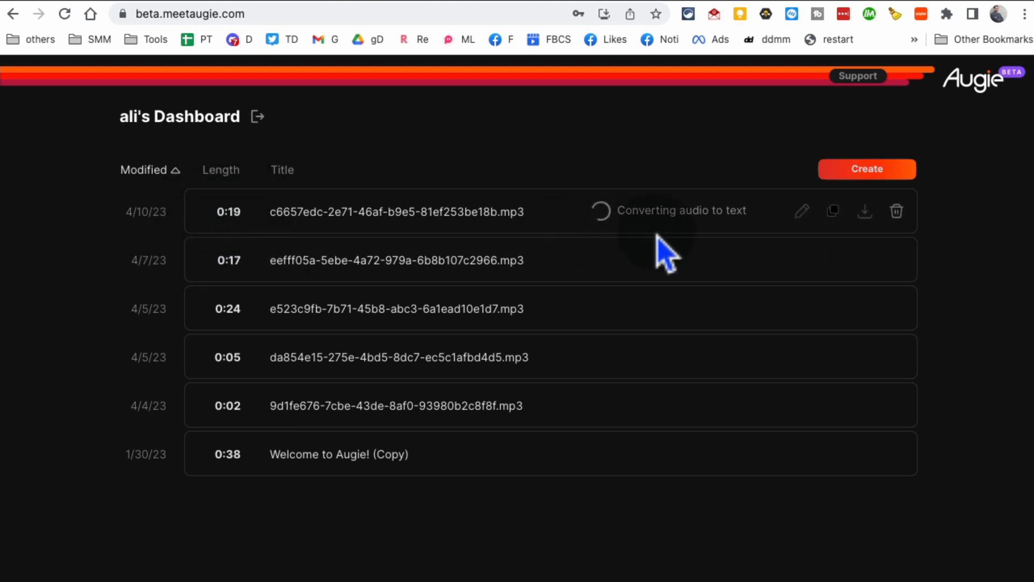
pyautogui.moveTo(1003, 303)
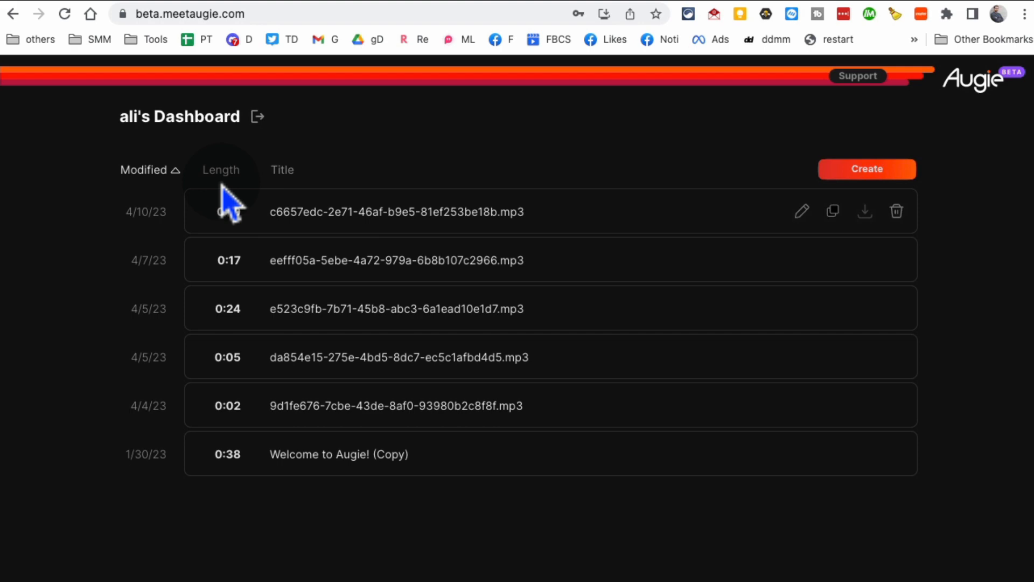
# Open the 0:19 Augie, close its Creation Report, and play the preview to nine seconds.
pyautogui.click(396, 211)
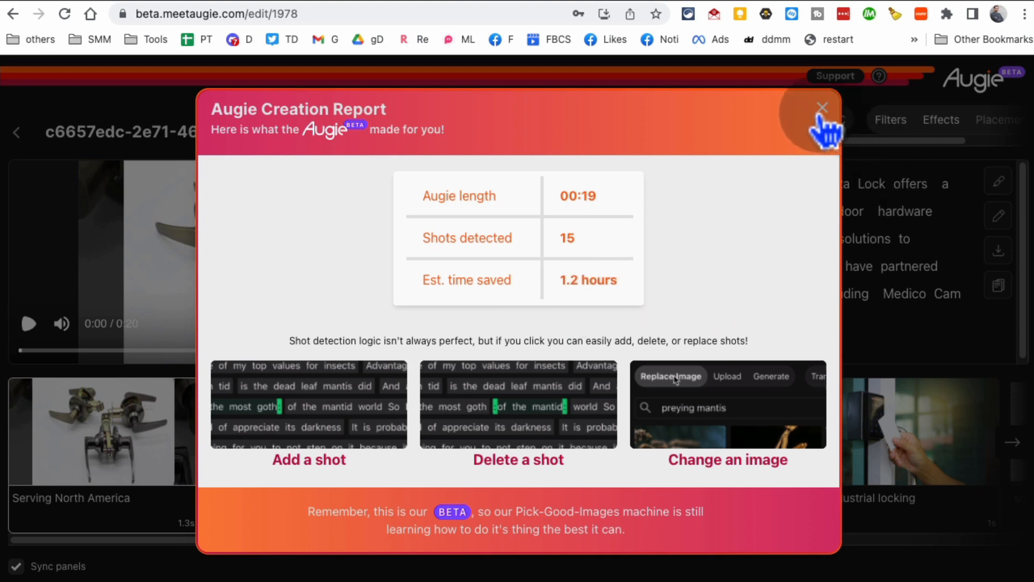
pyautogui.click(822, 108)
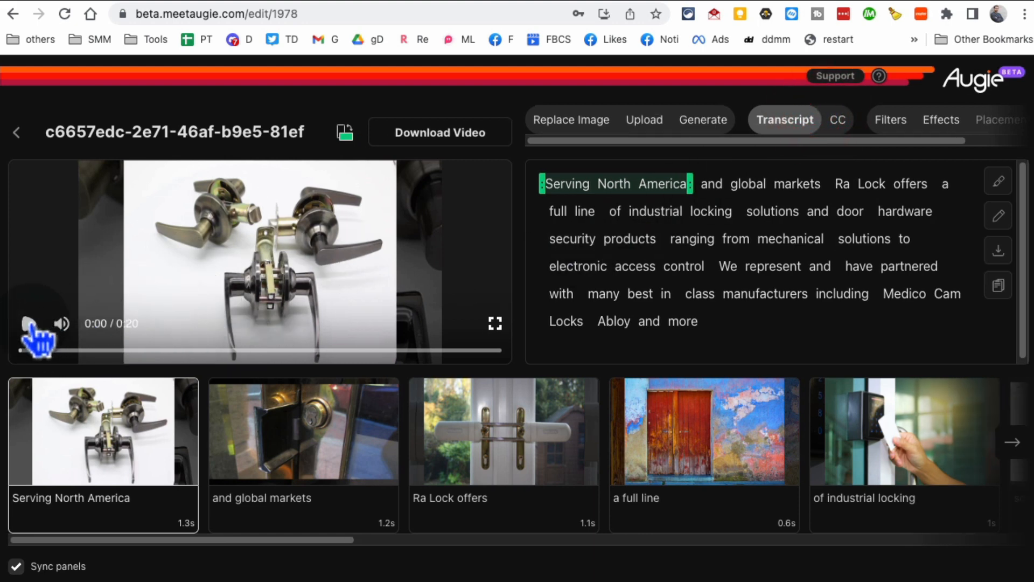
pyautogui.click(30, 323)
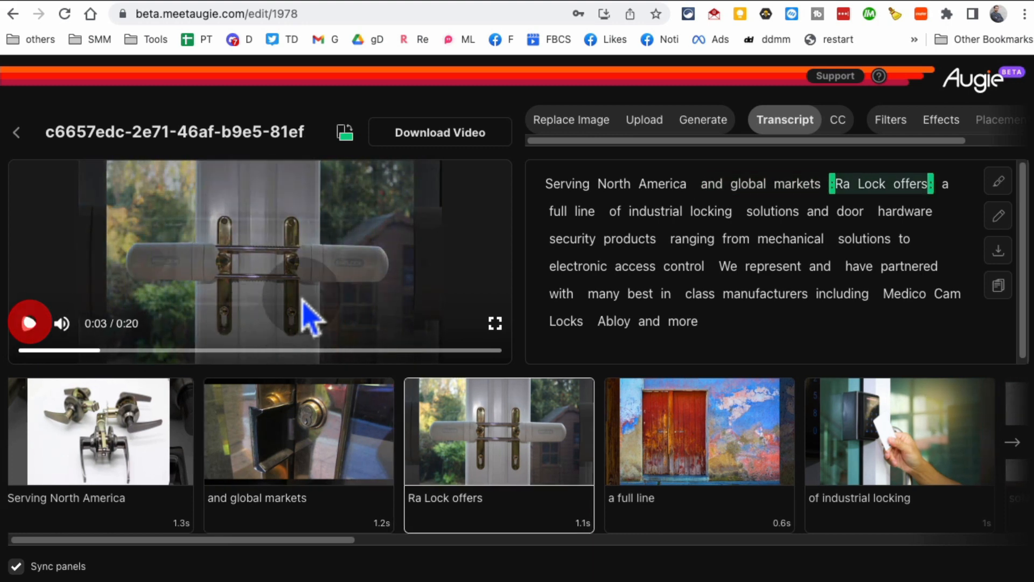
pyautogui.click(30, 322)
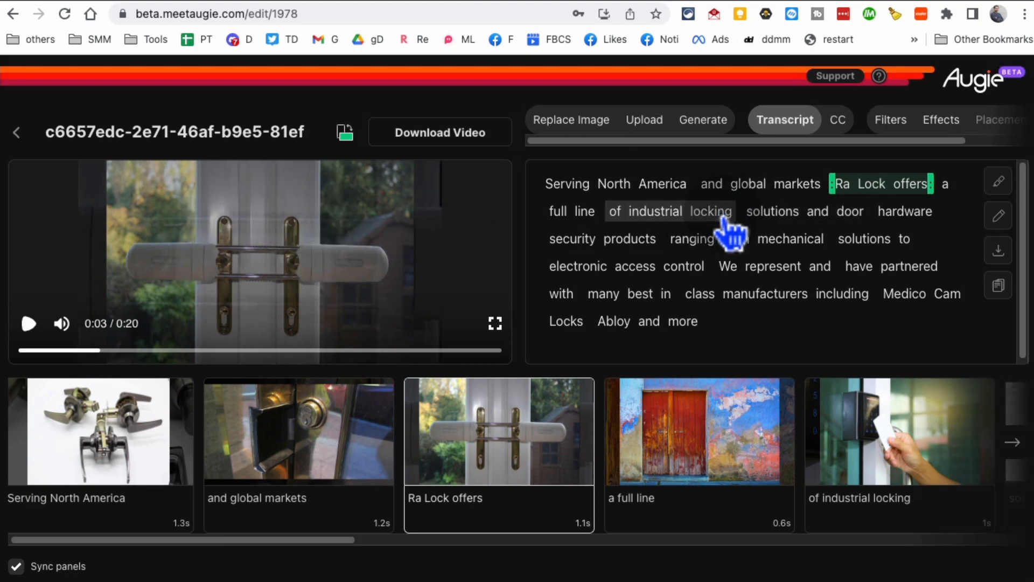
pyautogui.click(28, 324)
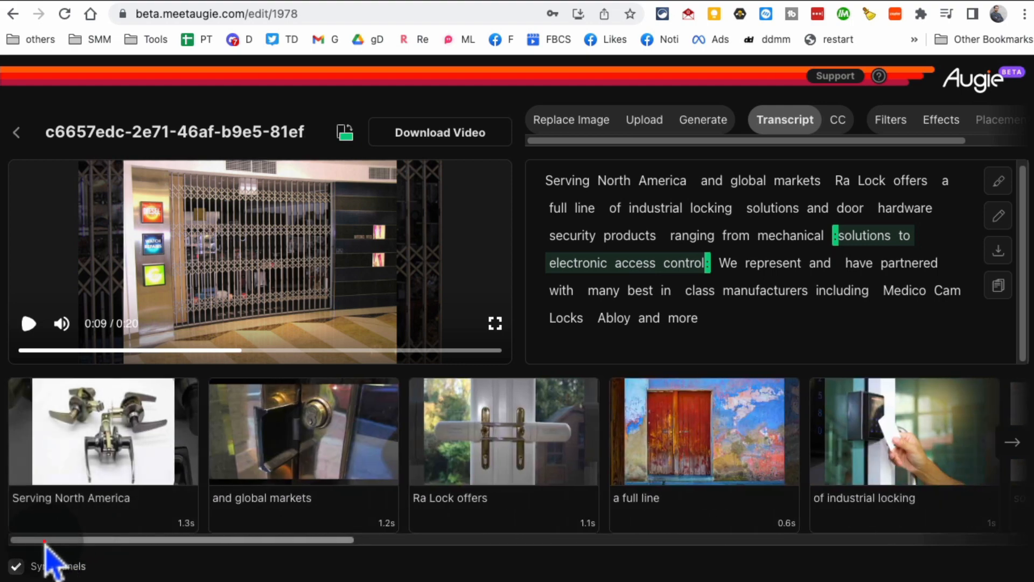
pyautogui.moveTo(462, 148)
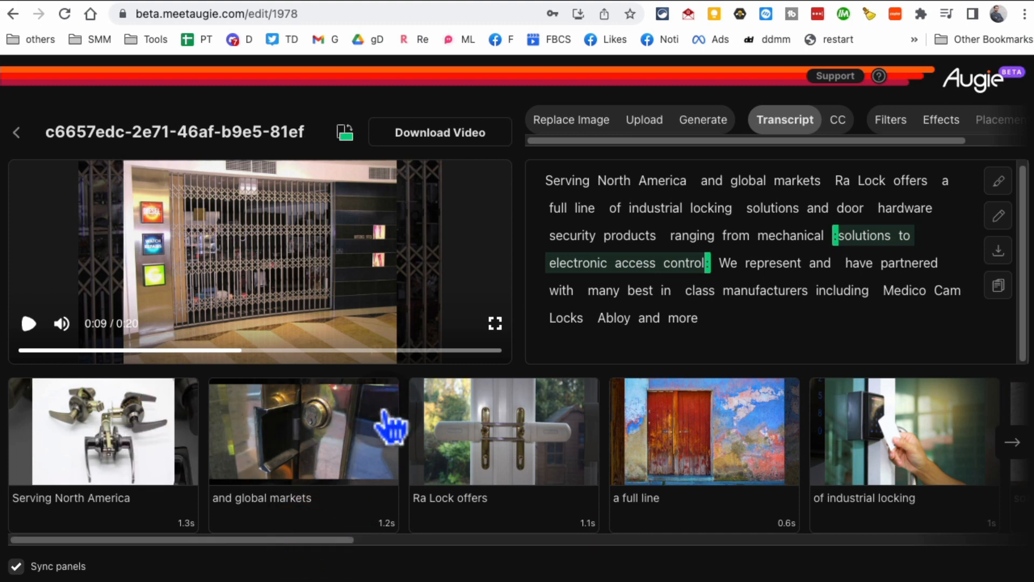
# Search images by the shot keywords and set the doorbell camera photo on the first shot.
pyautogui.click(102, 432)
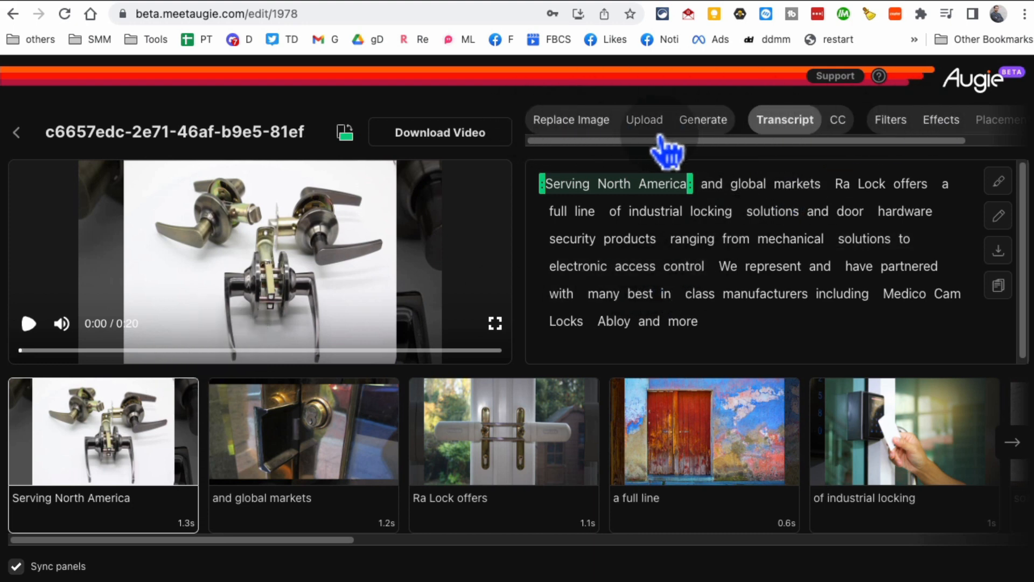
pyautogui.click(702, 119)
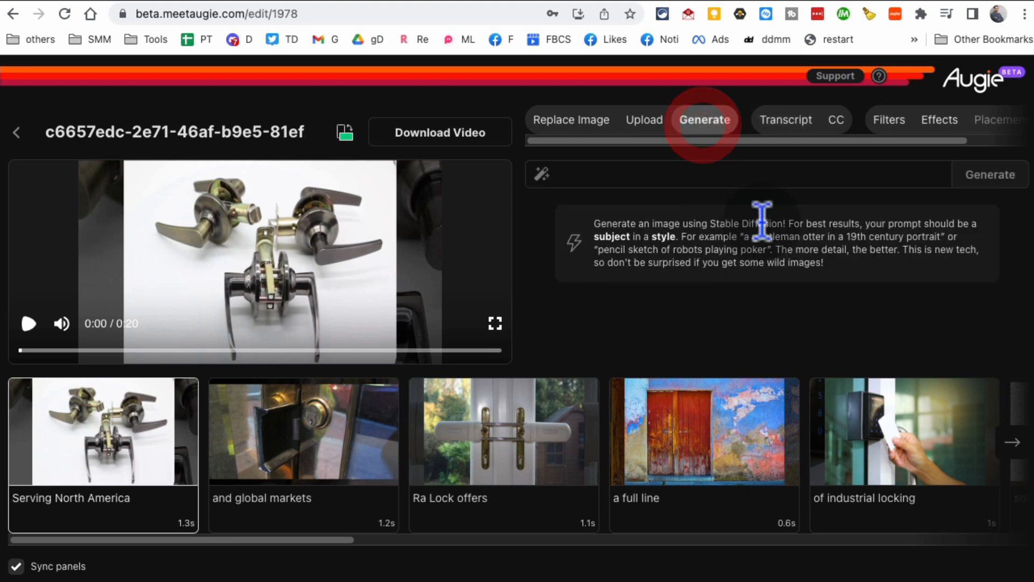
pyautogui.click(573, 120)
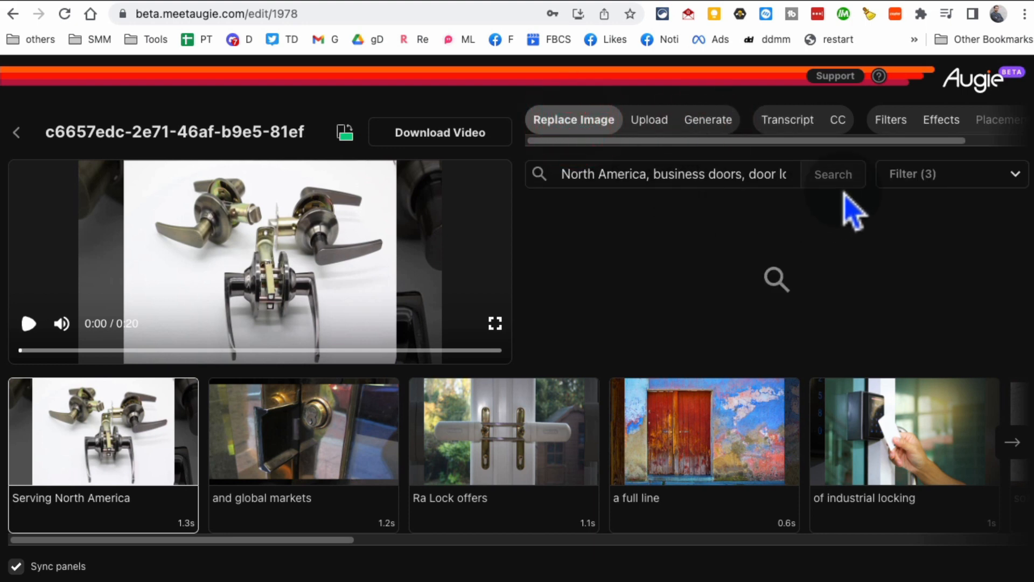
pyautogui.click(832, 174)
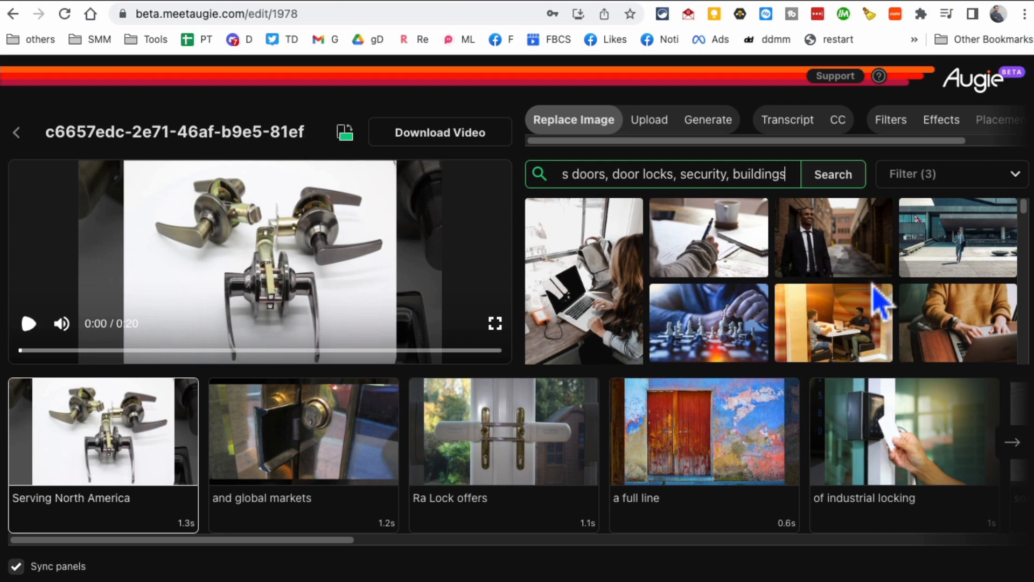
pyautogui.scroll(-3)
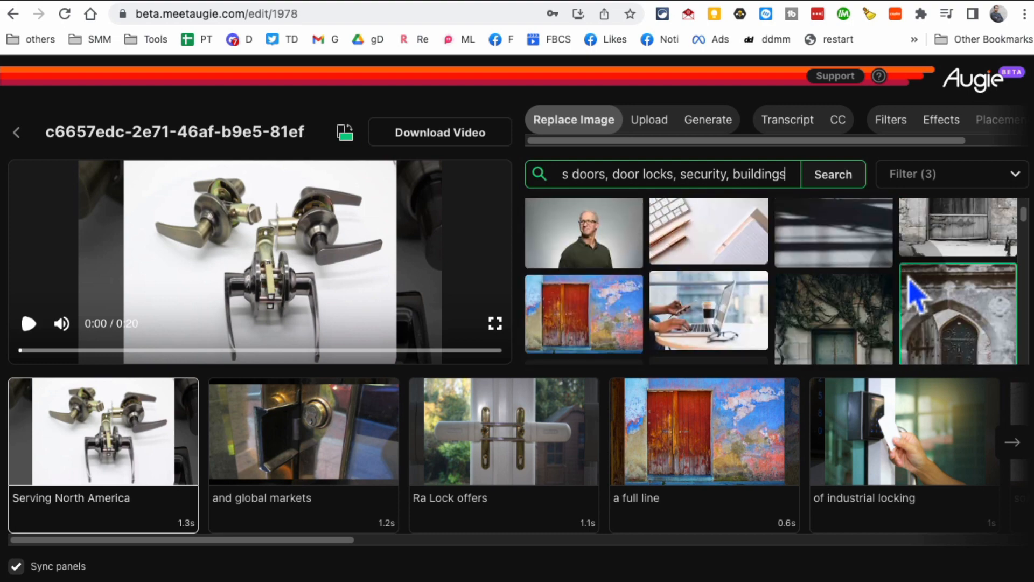
pyautogui.scroll(-3)
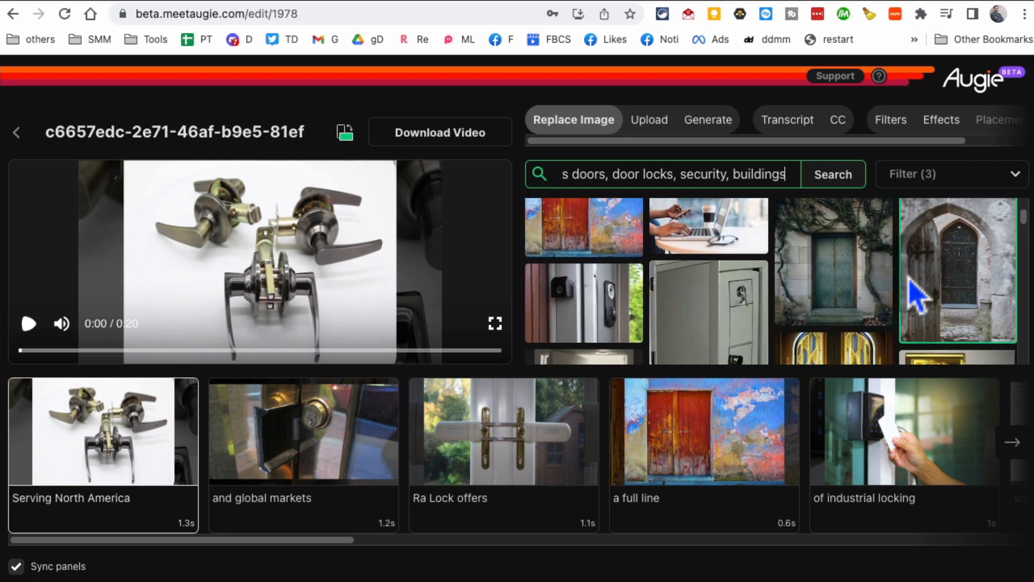
pyautogui.scroll(-3)
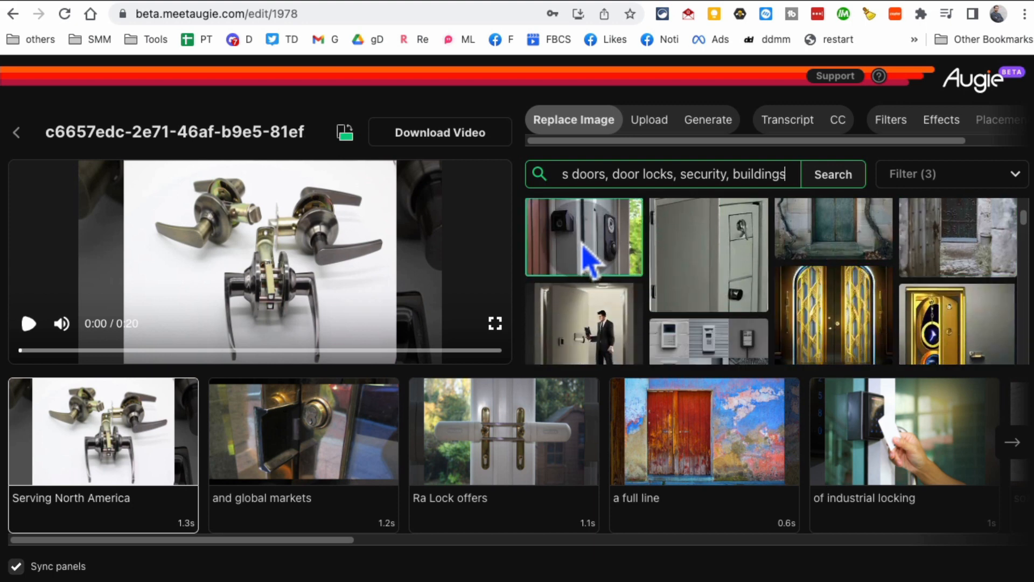
pyautogui.click(582, 236)
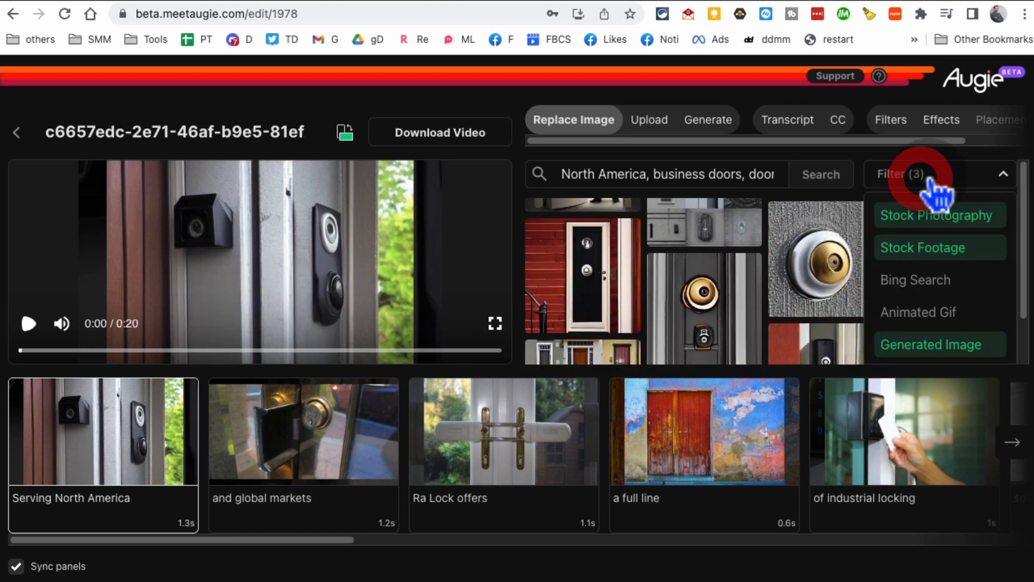
pyautogui.click(901, 174)
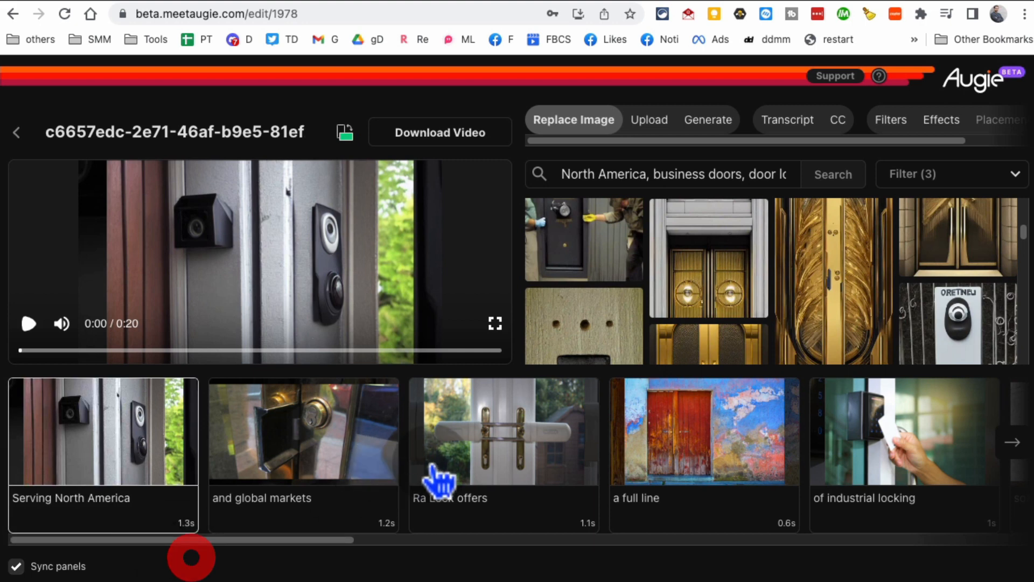
# View the Upload, Generate, Transcript and CC panels, ending on the Filters choices.
pyautogui.click(646, 120)
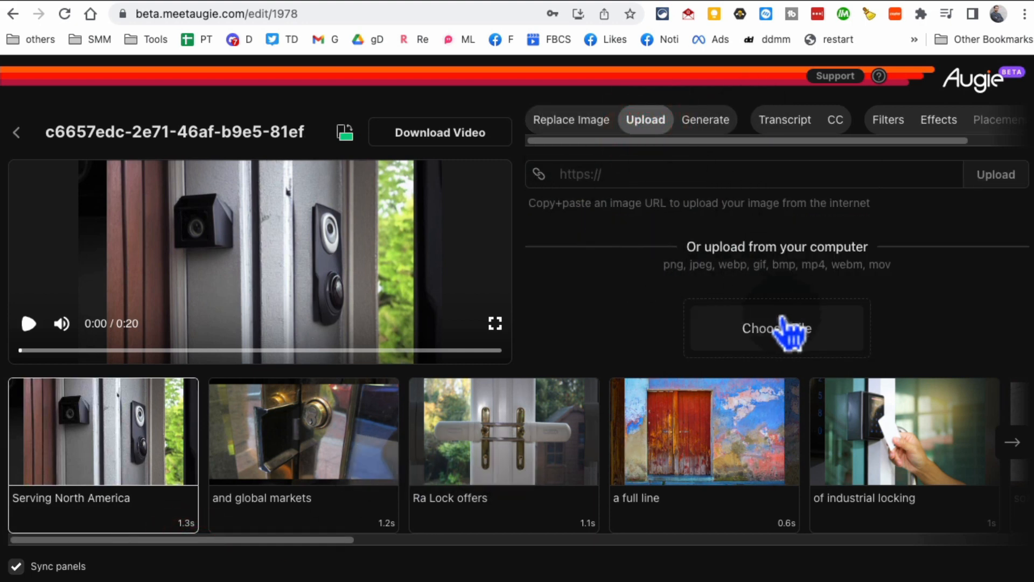
pyautogui.click(704, 120)
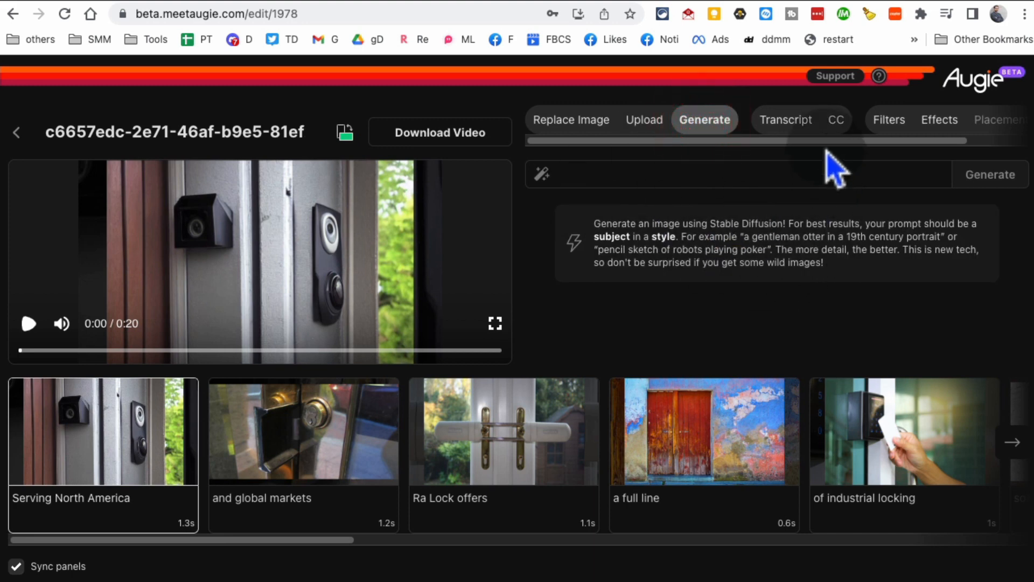
pyautogui.click(785, 120)
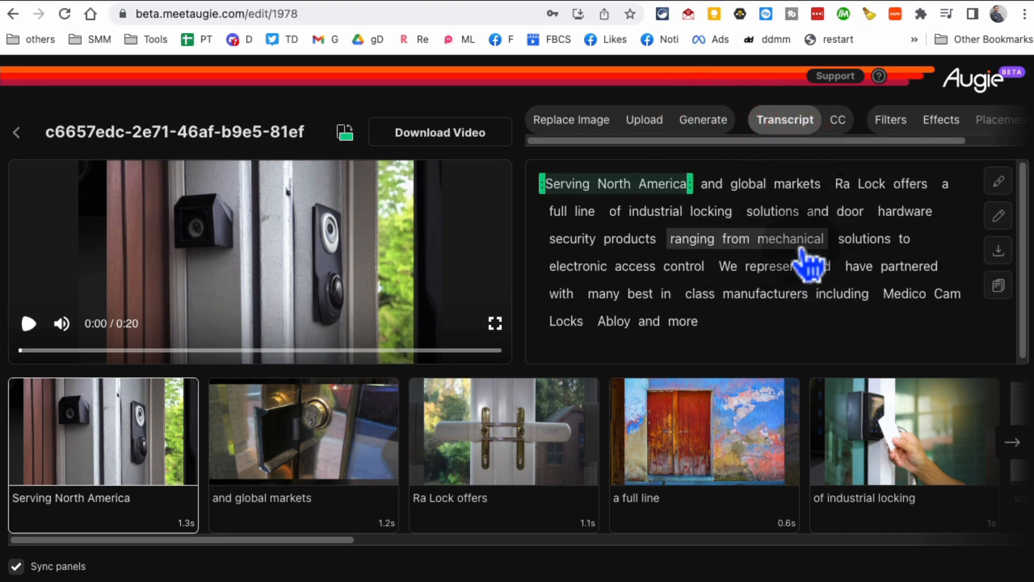
pyautogui.click(836, 120)
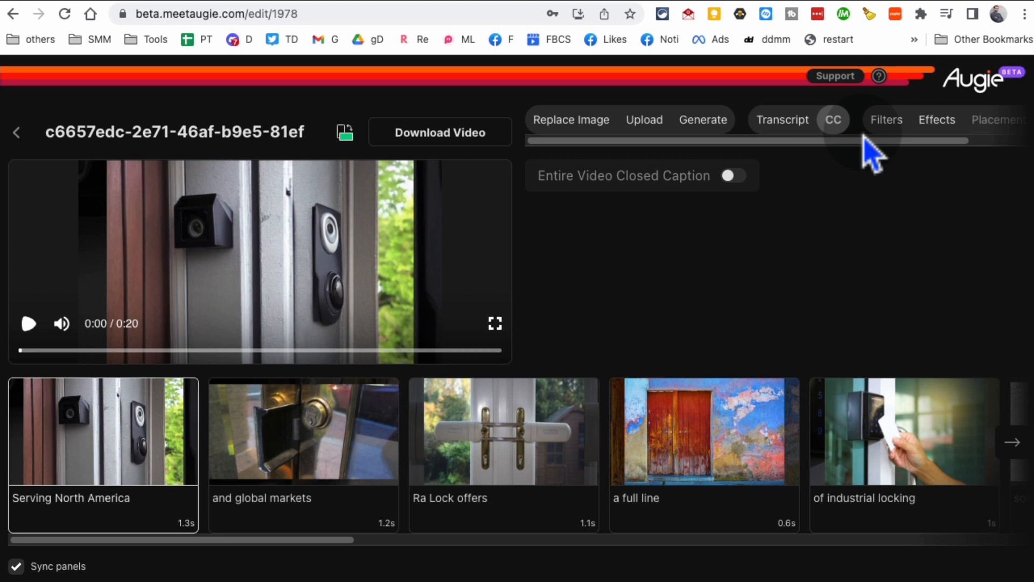
pyautogui.click(886, 120)
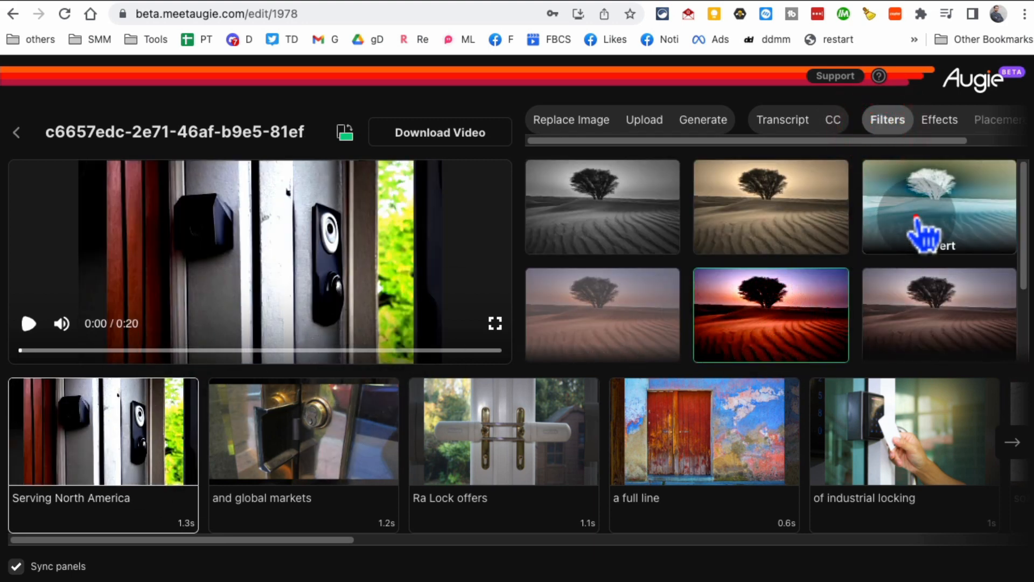
# Try the Invert, Black and White and High Contrast filters on the first doorbell shot.
pyautogui.click(601, 205)
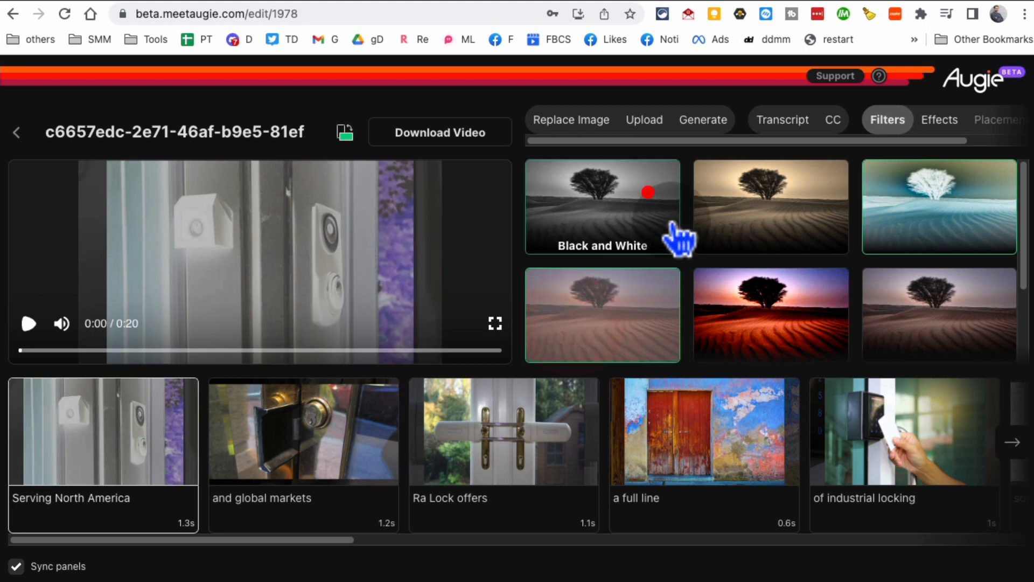
pyautogui.click(601, 205)
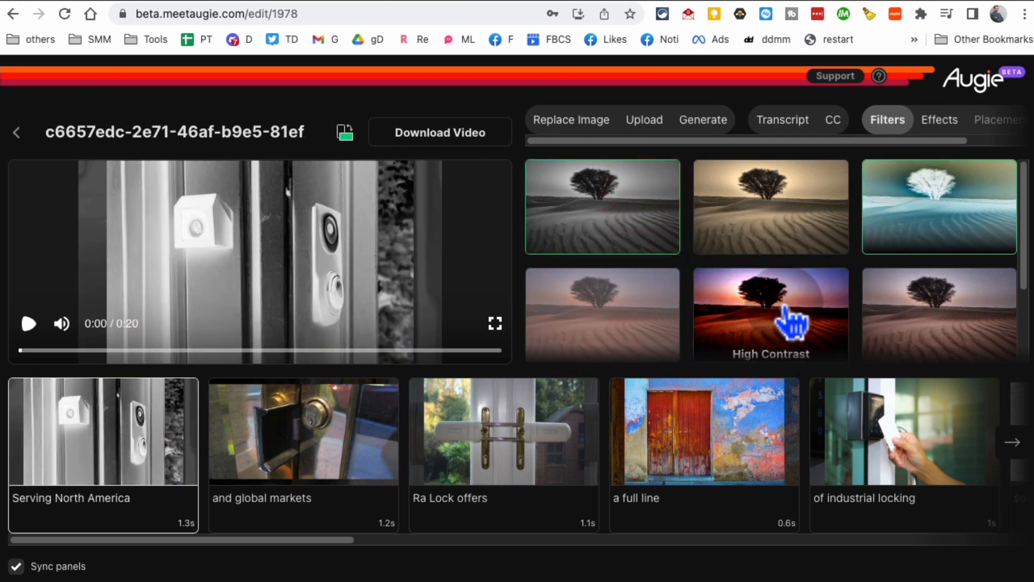
pyautogui.click(769, 315)
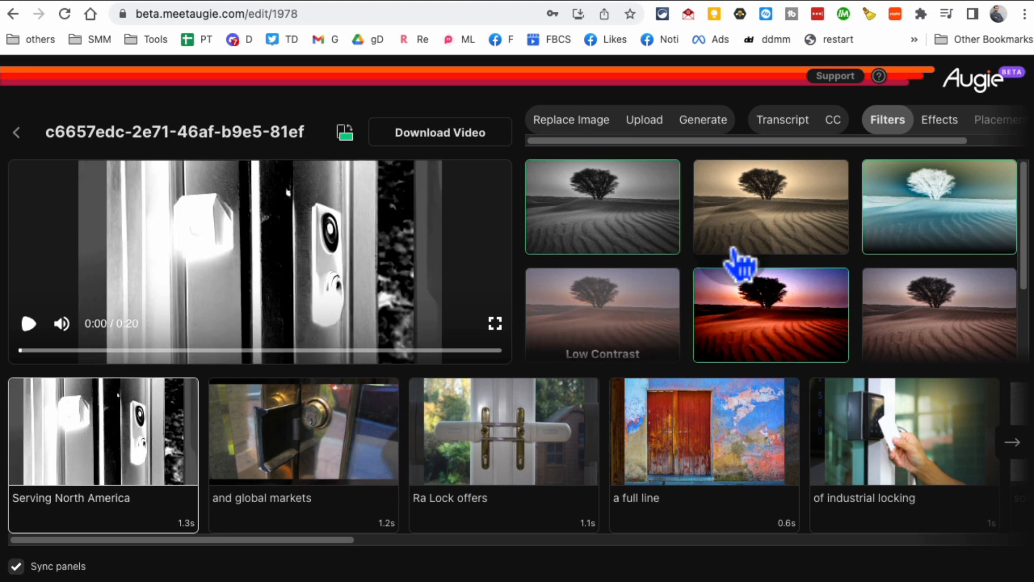
pyautogui.click(601, 206)
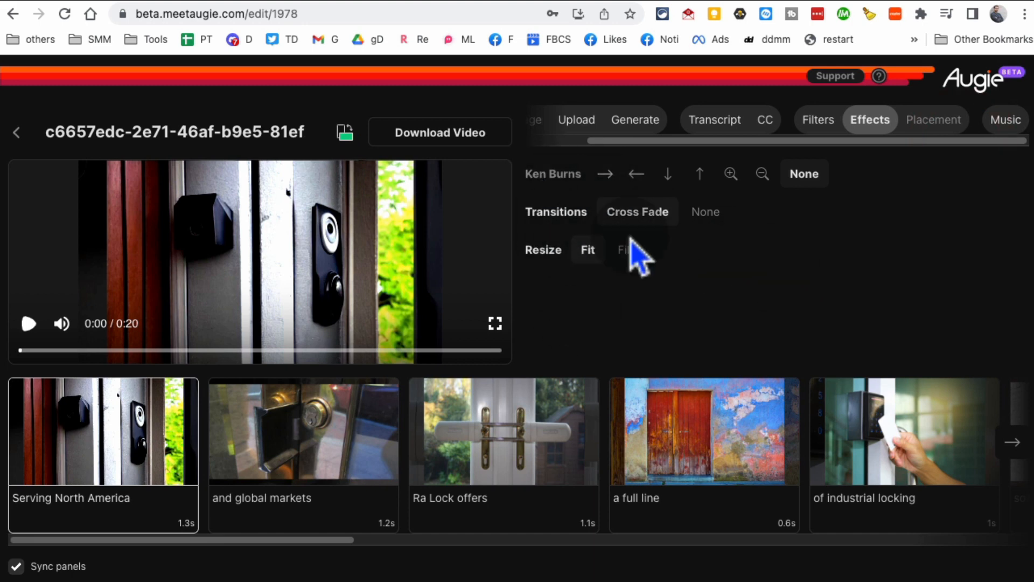
# Preview the Alex Productions - Life music track against the video.
pyautogui.click(1004, 120)
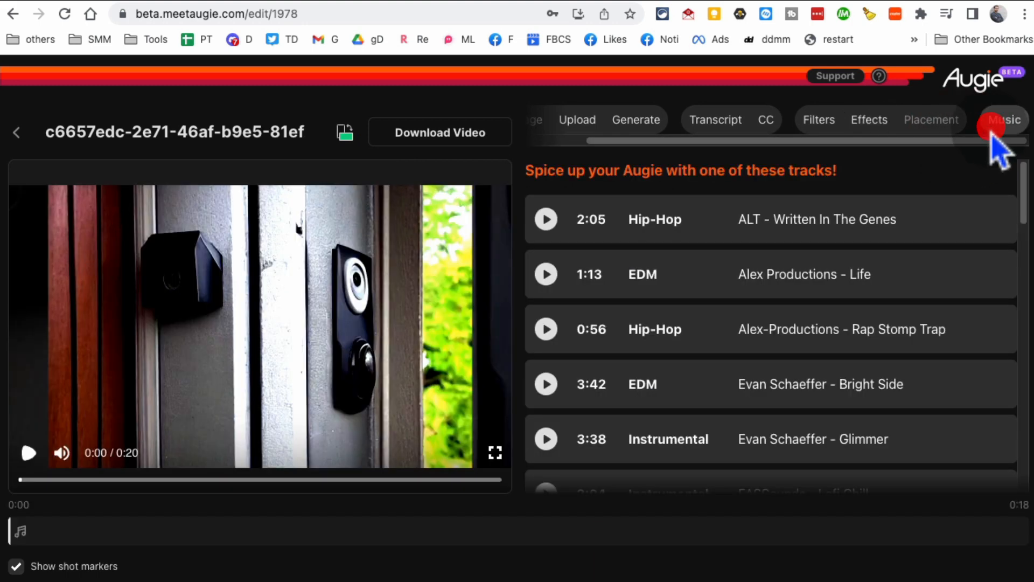
pyautogui.scroll(-3)
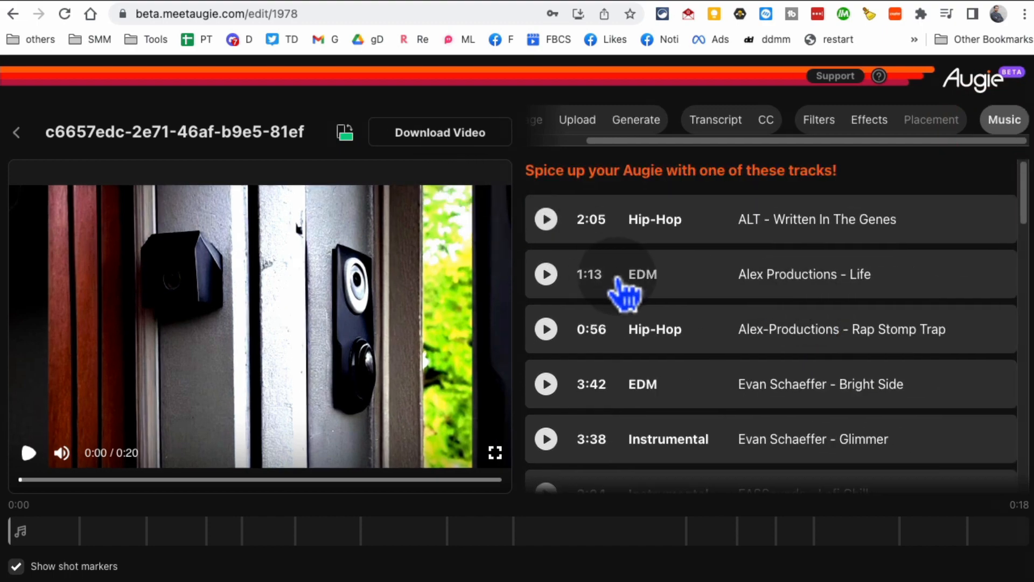
pyautogui.click(29, 453)
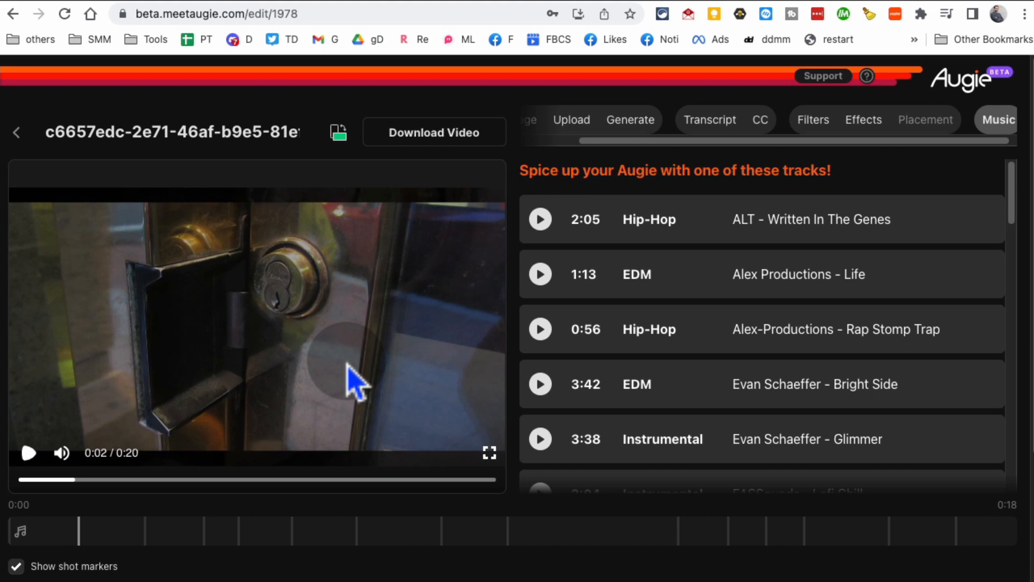
pyautogui.moveTo(336, 294)
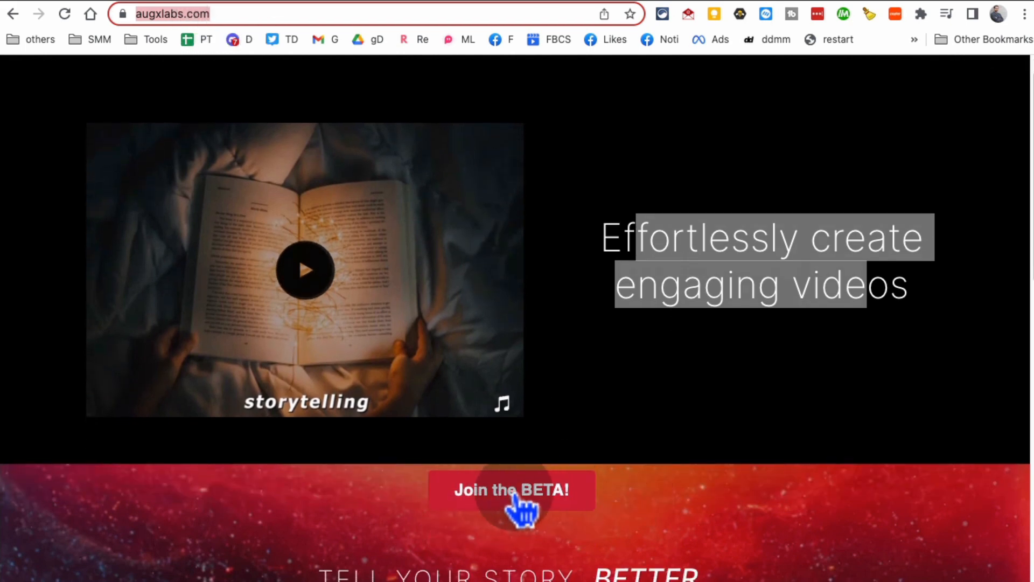
pyautogui.moveTo(601, 501)
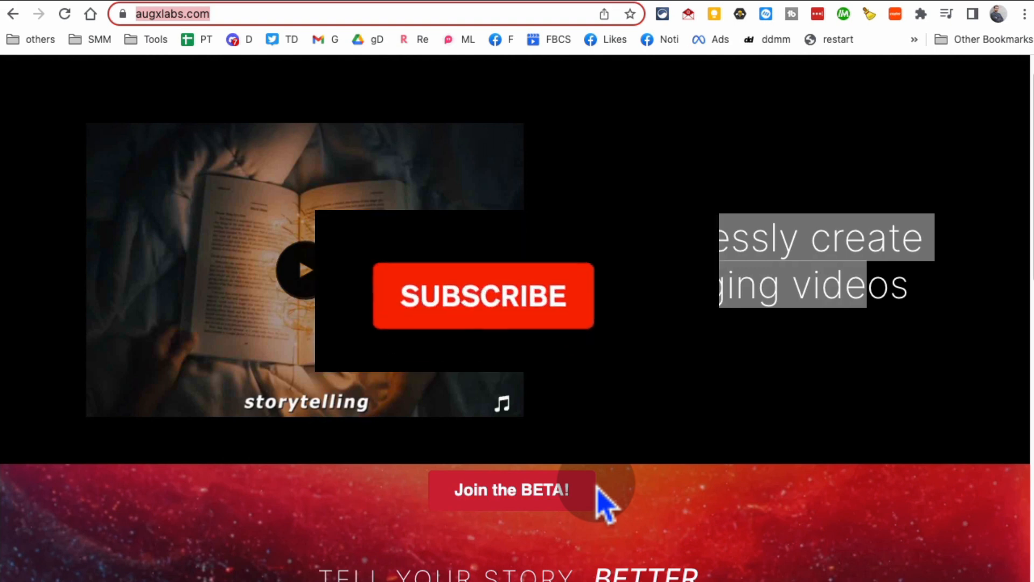
# On the Aug X Labs home page, switch the subscribe prompt to subscribed.
pyautogui.click(483, 294)
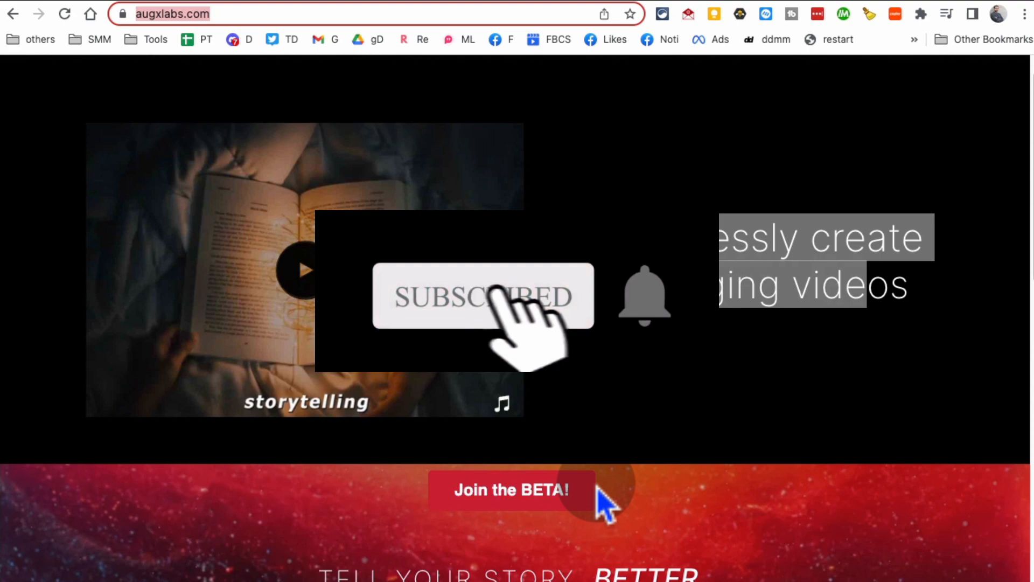